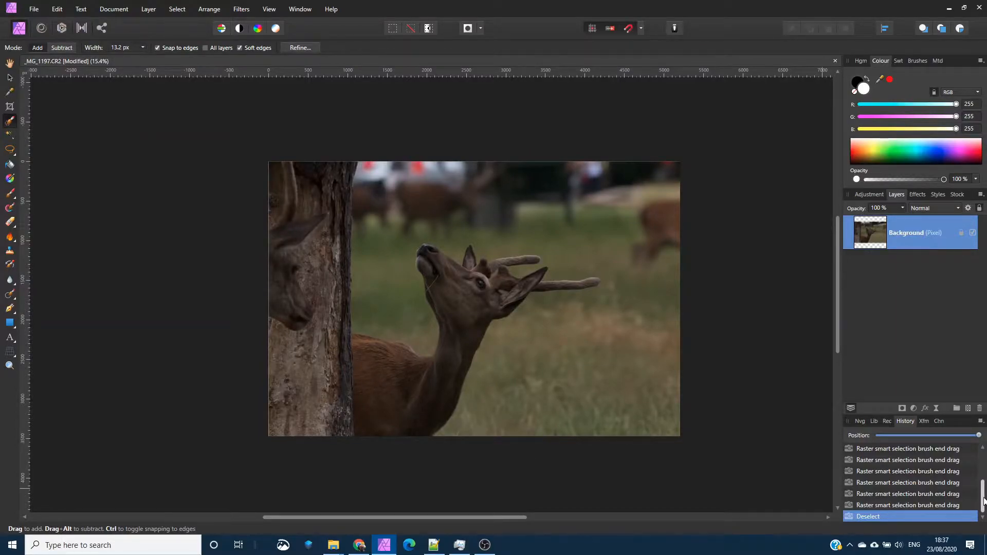
# Select the deer's lower body, head and antlers with the Selection Brush.
pyautogui.click(936, 408)
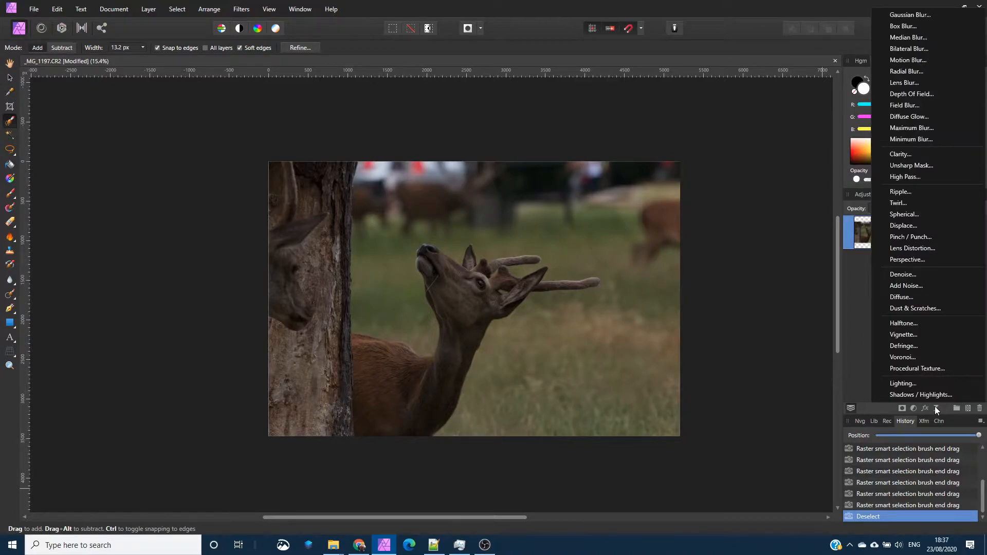
pyautogui.moveTo(918, 71)
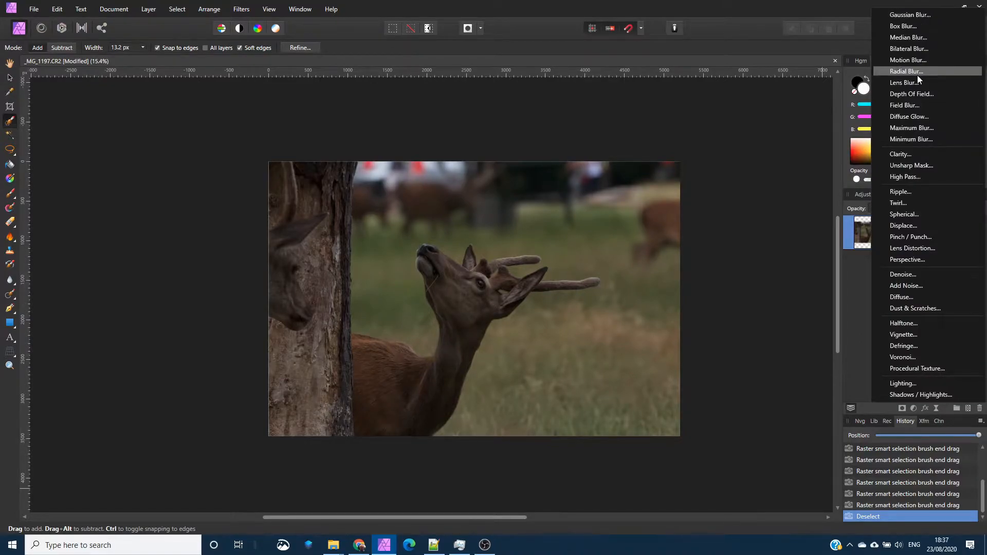
pyautogui.moveTo(904, 26)
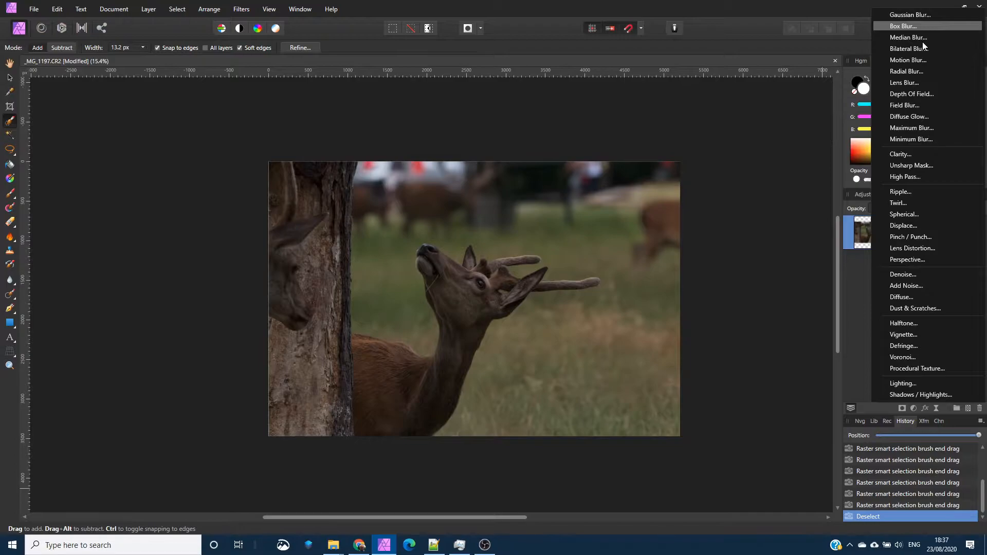
pyautogui.moveTo(911, 93)
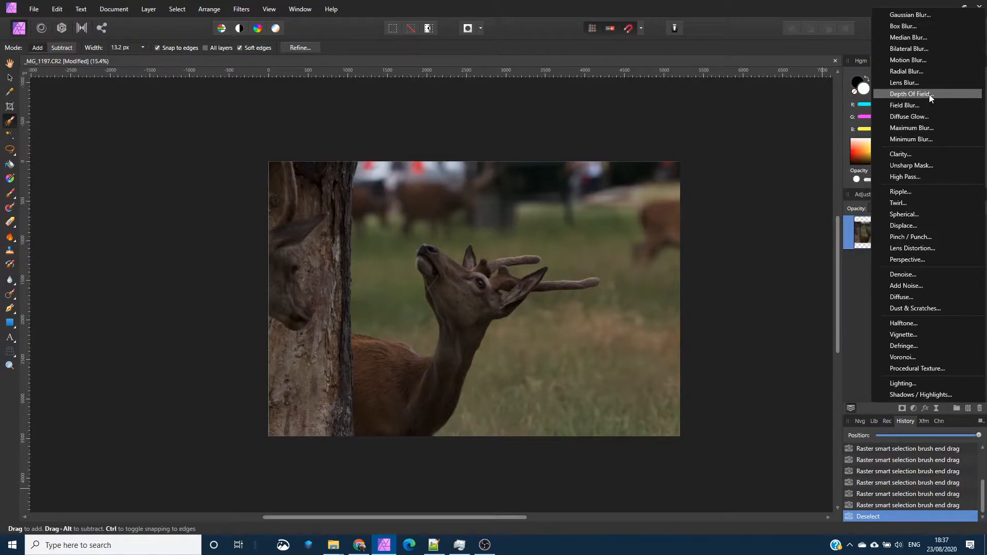
pyautogui.moveTo(905, 71)
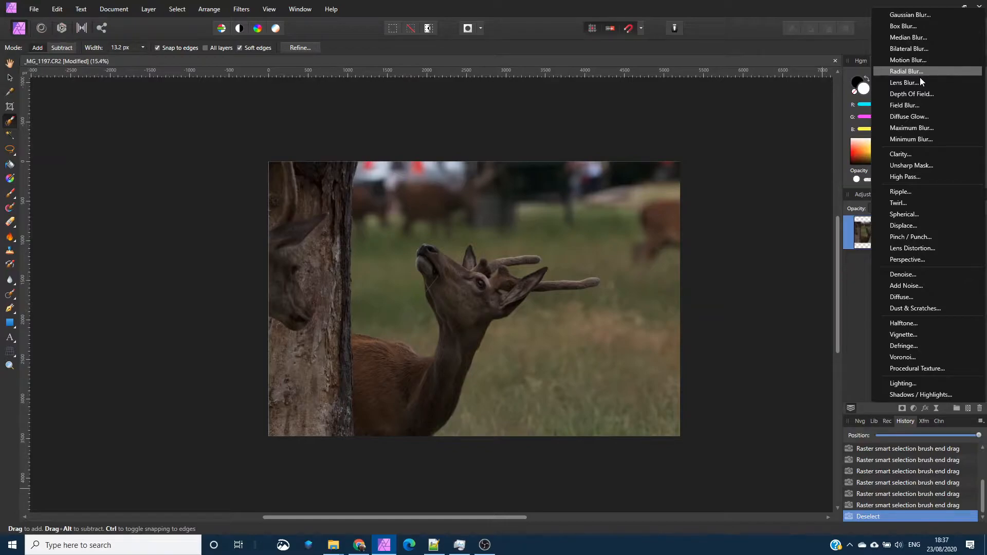
pyautogui.moveTo(919, 128)
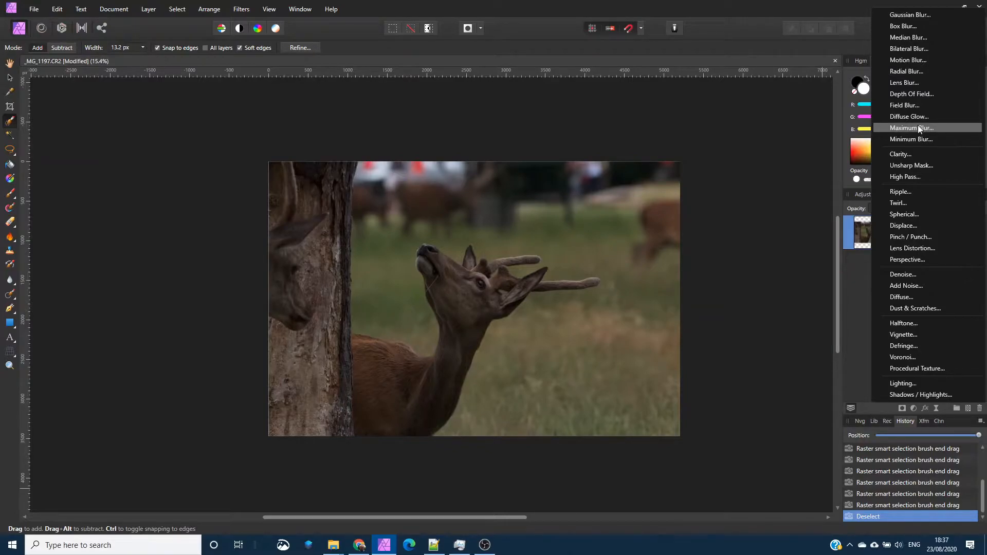
pyautogui.moveTo(911, 164)
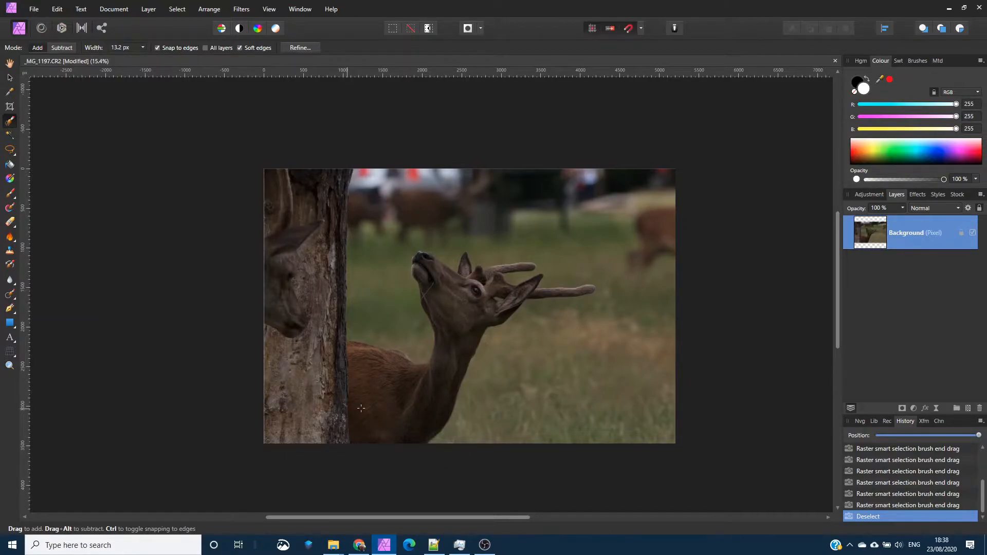
pyautogui.moveTo(10, 123)
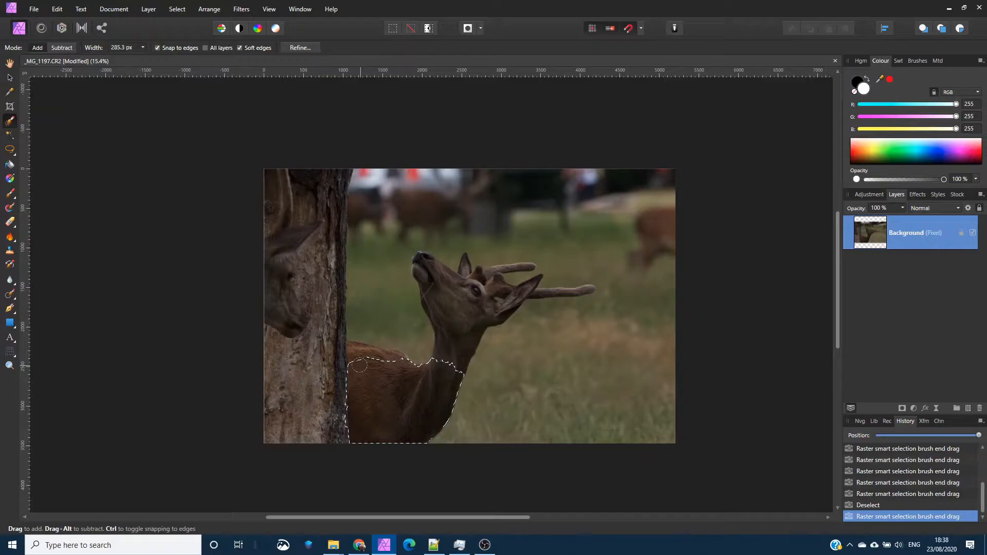
pyautogui.moveTo(365, 365); pyautogui.dragTo(296, 252)
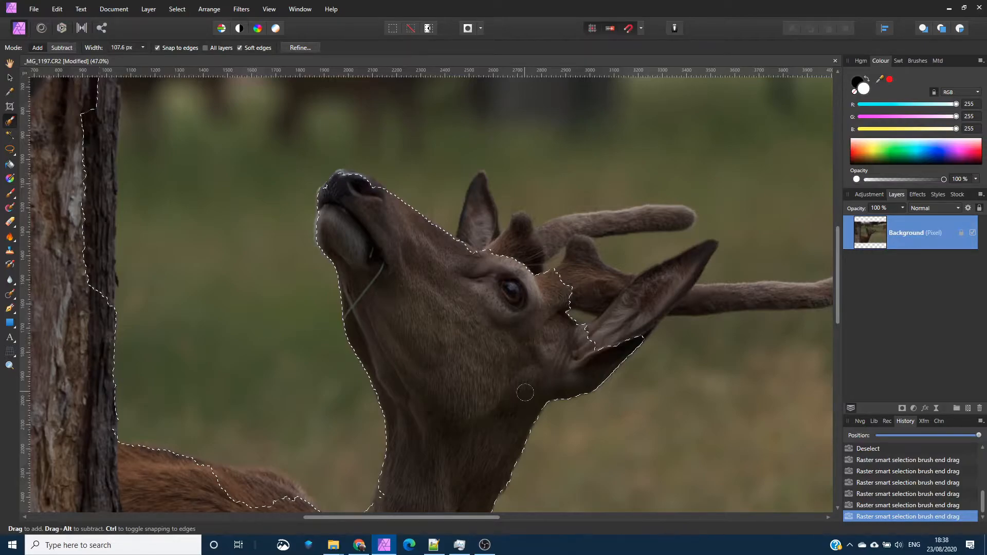
pyautogui.moveTo(524, 391); pyautogui.dragTo(629, 295)
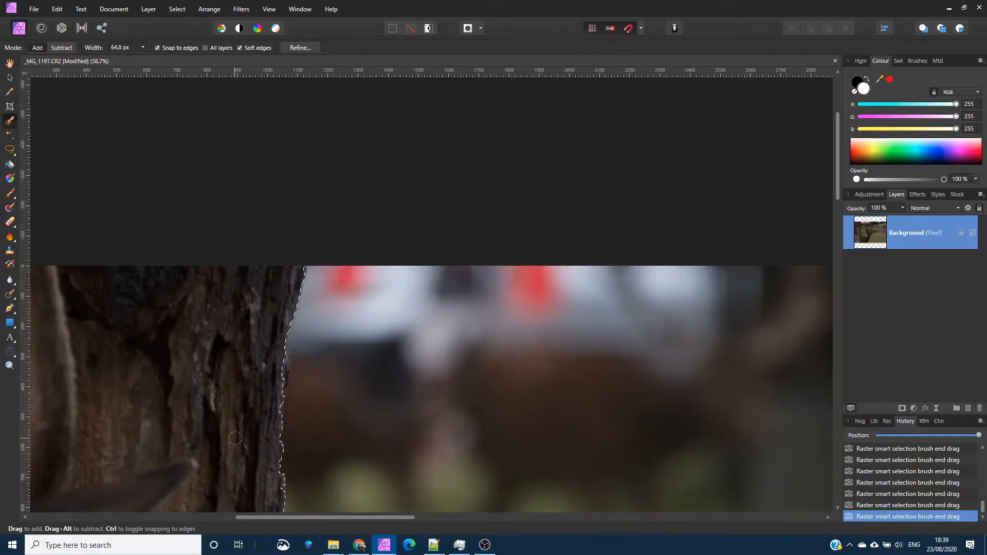
# Refine the selection with a feather of about 3.8 px and apply it.
pyautogui.click(299, 48)
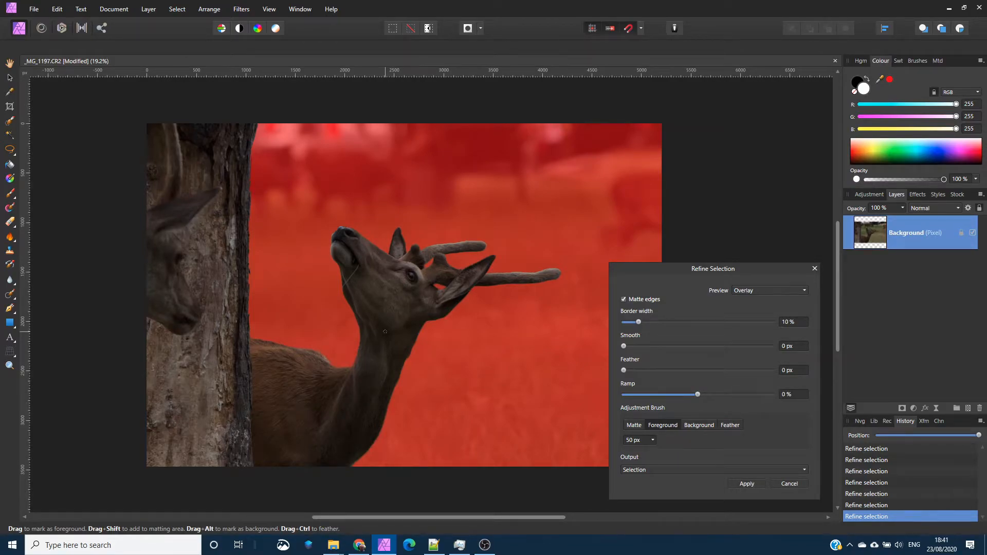
pyautogui.moveTo(624, 370); pyautogui.dragTo(630, 371)
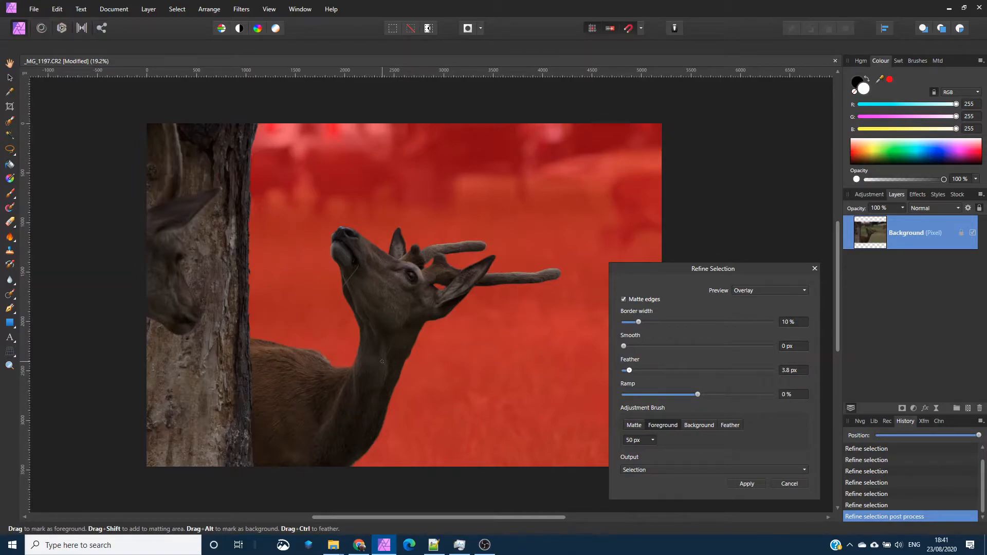
pyautogui.click(747, 483)
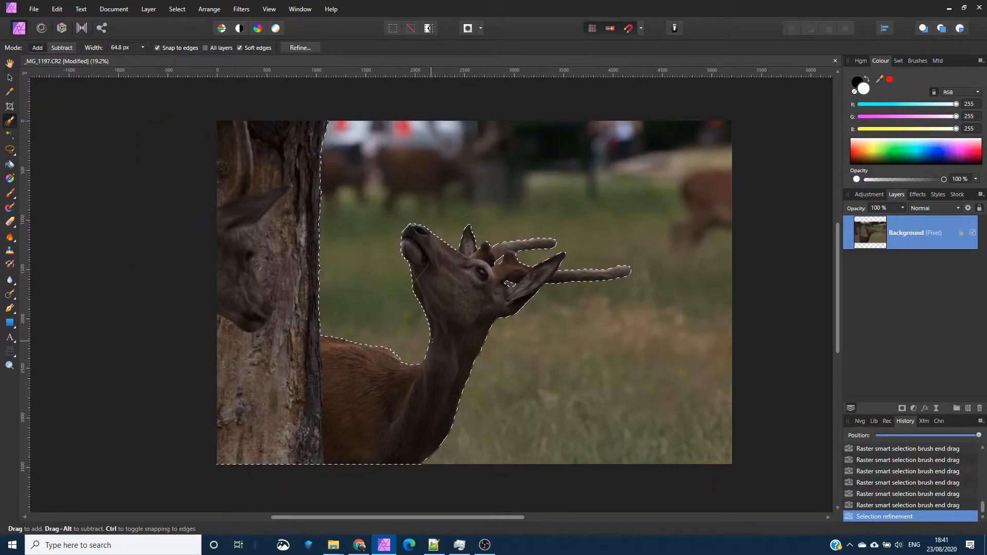
# Copy and paste the deer and tree as a new layer, deselect, and return to the original photo layer.
pyautogui.press('ctrl+c')
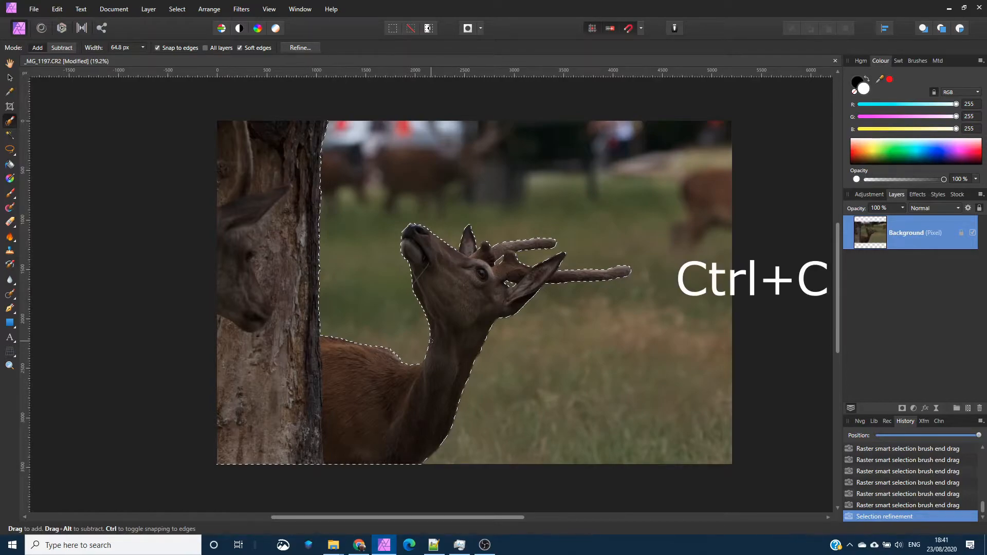
pyautogui.press('ctrl+v')
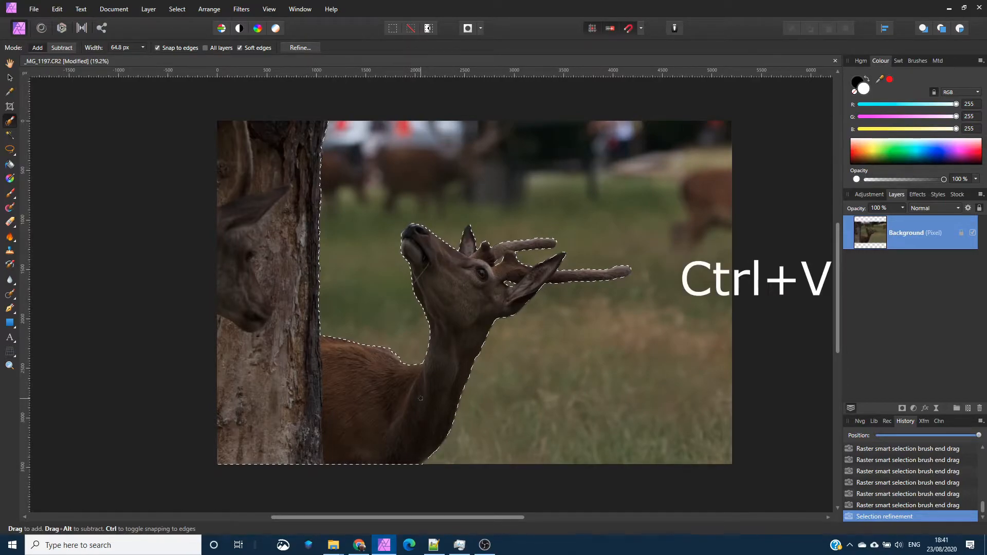
pyautogui.press('ctrl+v')
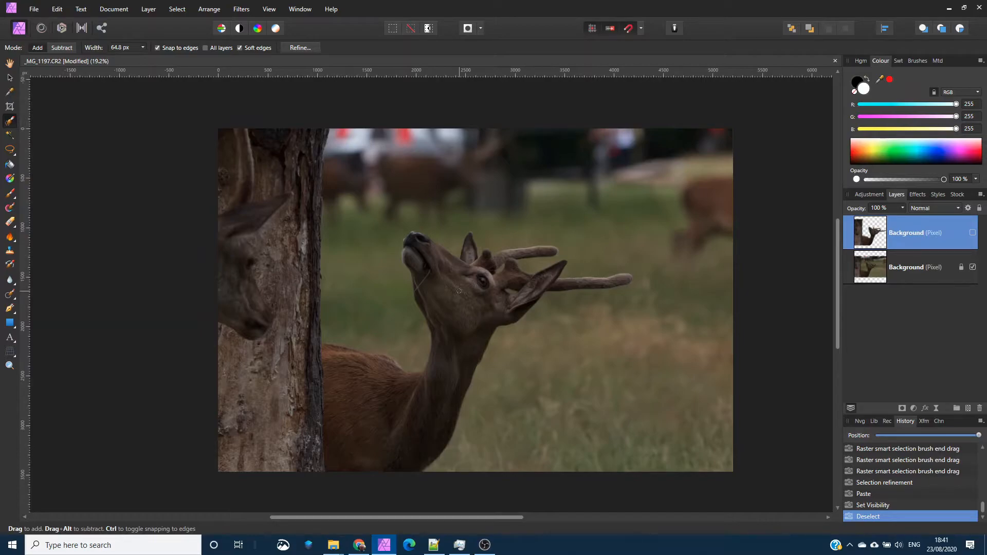
pyautogui.click(907, 268)
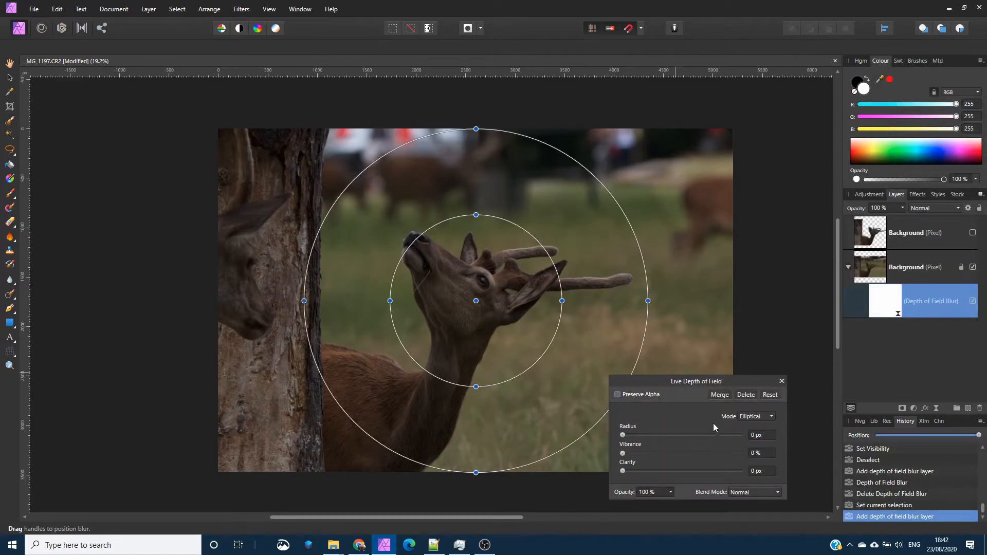
# Set the Live Depth of Field blur to Tilt Shift at 100 px radius with Preserve Alpha on.
pyautogui.click(771, 416)
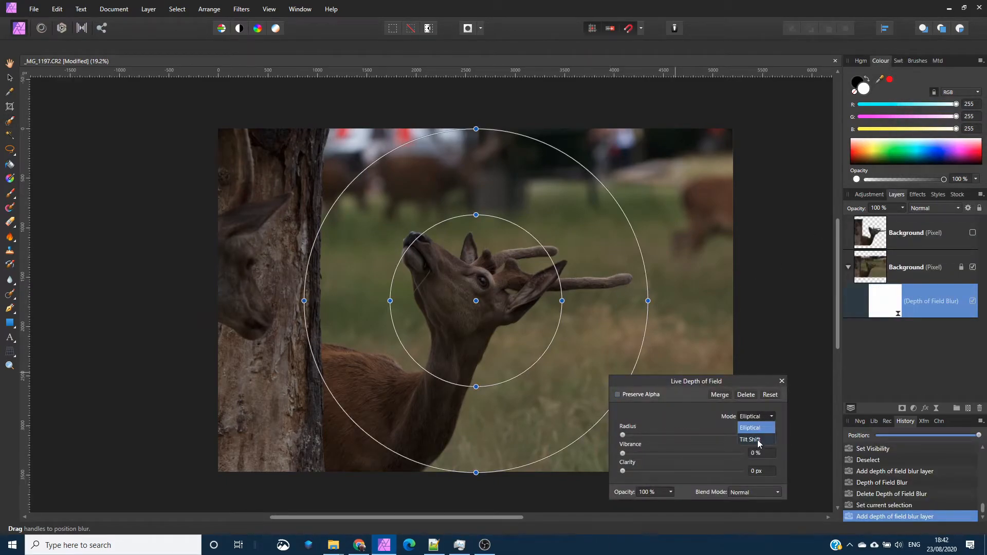
pyautogui.click(749, 439)
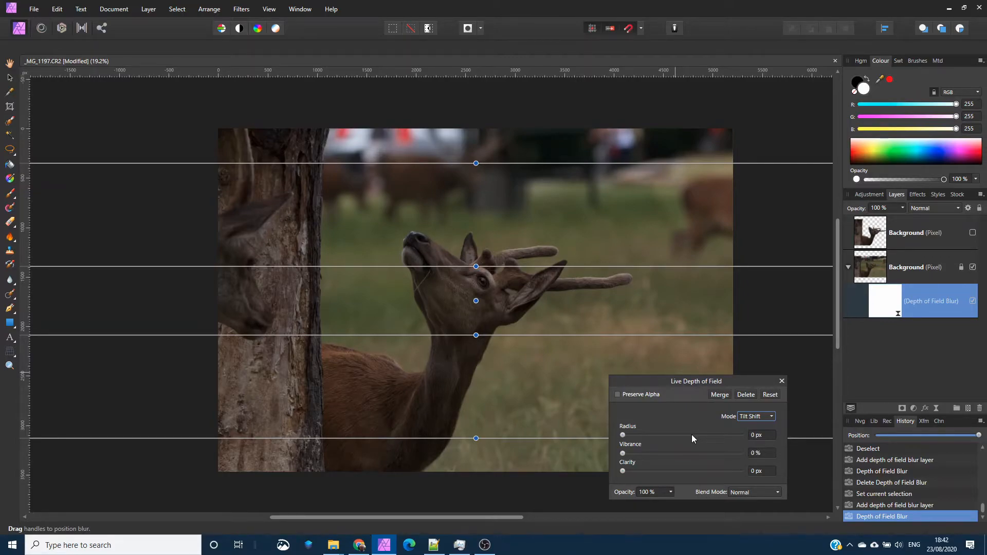
pyautogui.moveTo(656, 442)
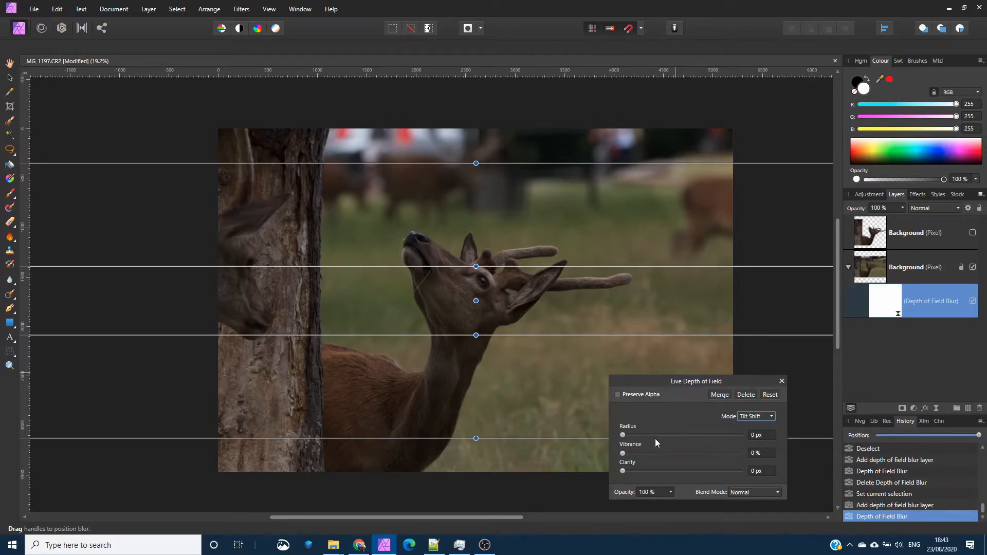
pyautogui.moveTo(622, 435); pyautogui.dragTo(635, 435)
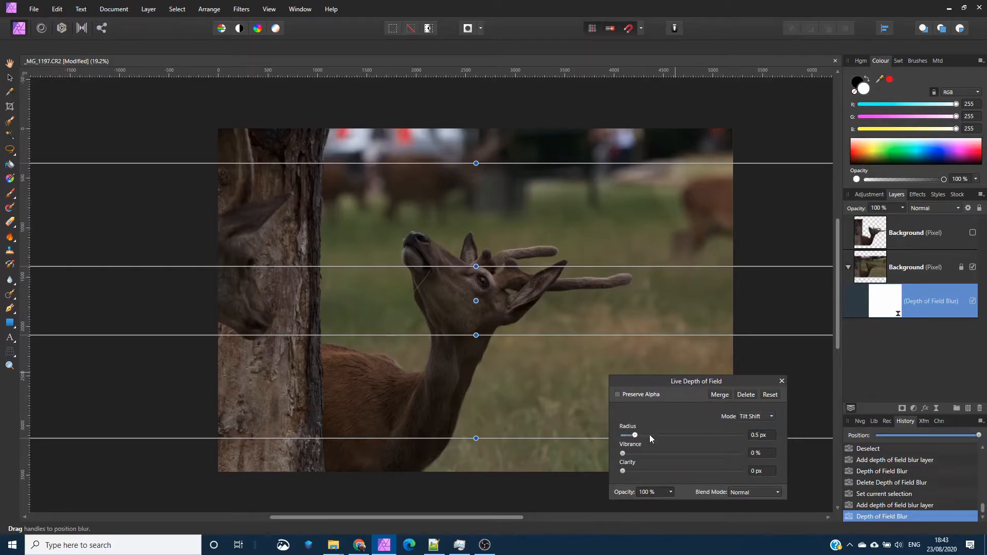
pyautogui.moveTo(634, 435); pyautogui.dragTo(740, 435)
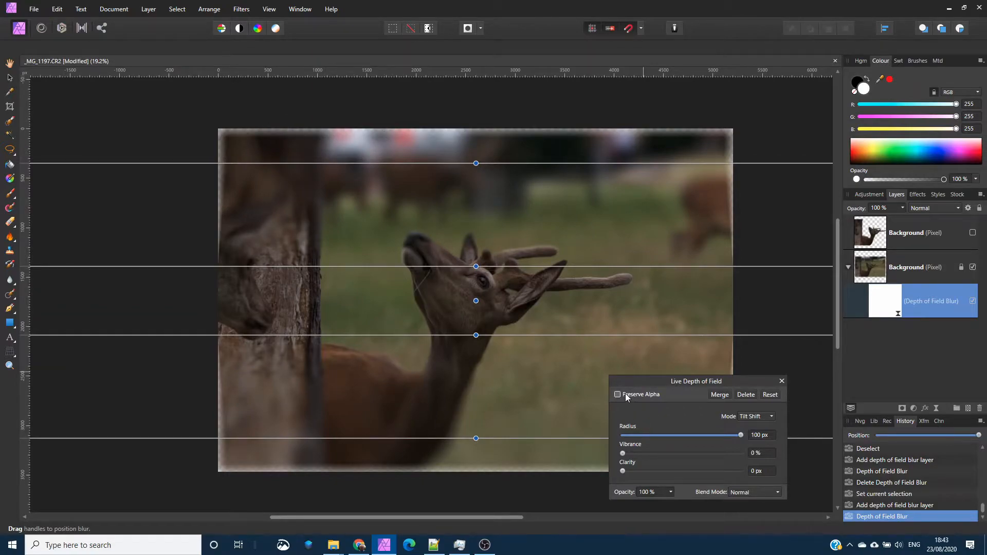
pyautogui.click(617, 394)
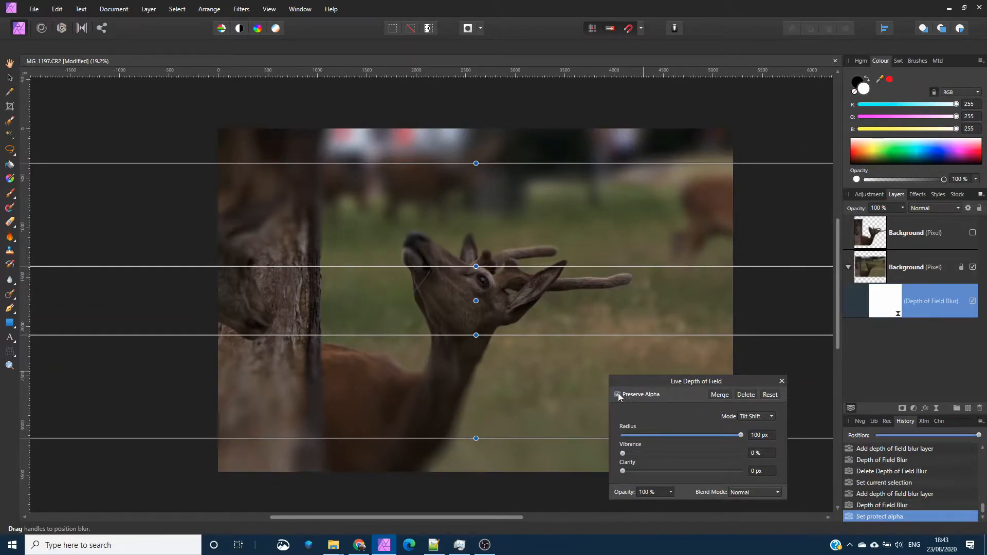
pyautogui.click(619, 394)
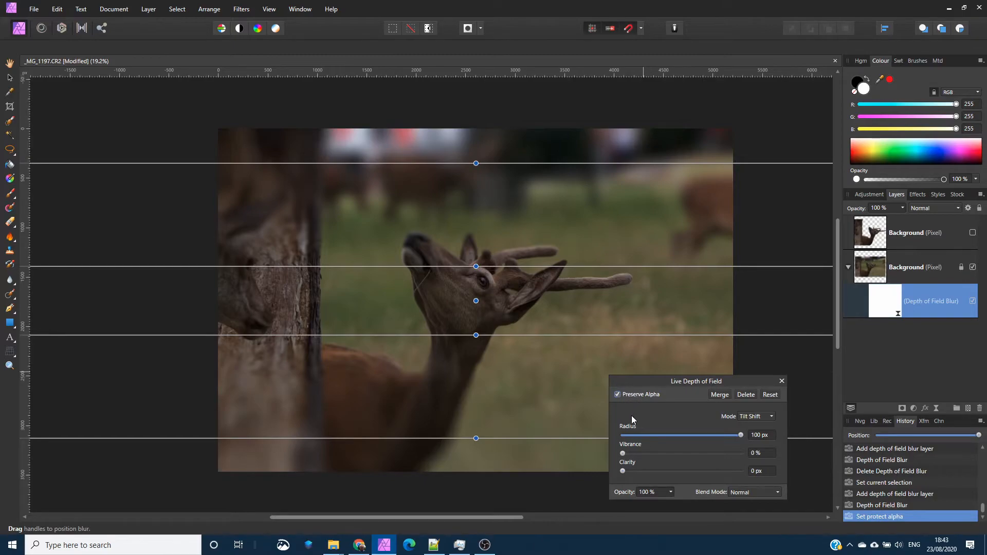
pyautogui.moveTo(638, 408)
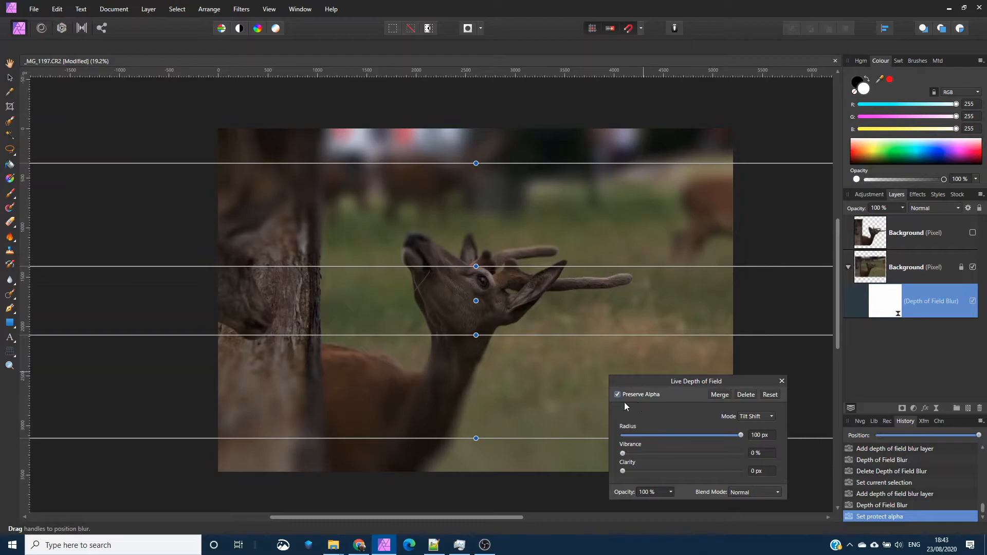
pyautogui.moveTo(405, 162)
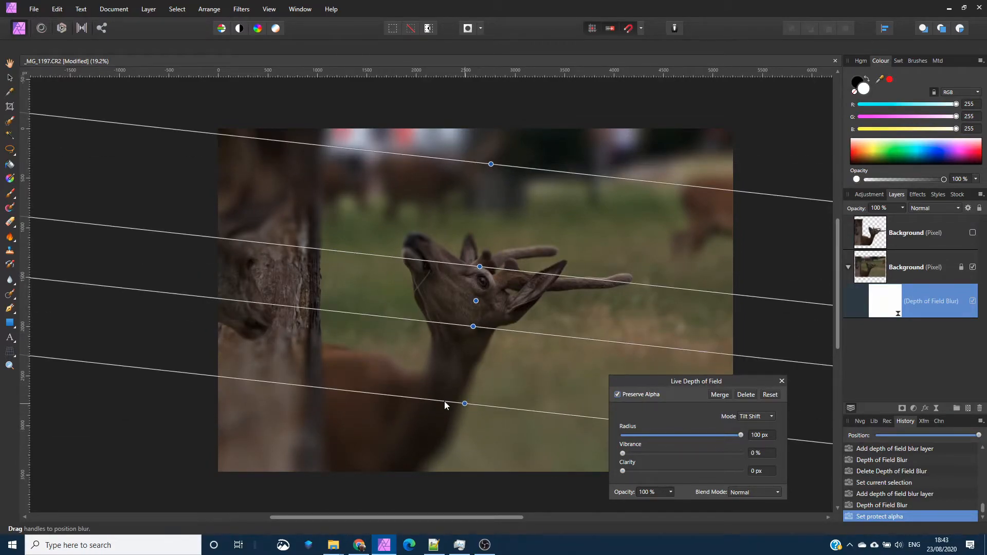
# Rotate the tilt-shift focus band and its outer boundary until the band sits nearly horizontal.
pyautogui.moveTo(464, 403); pyautogui.dragTo(485, 336)
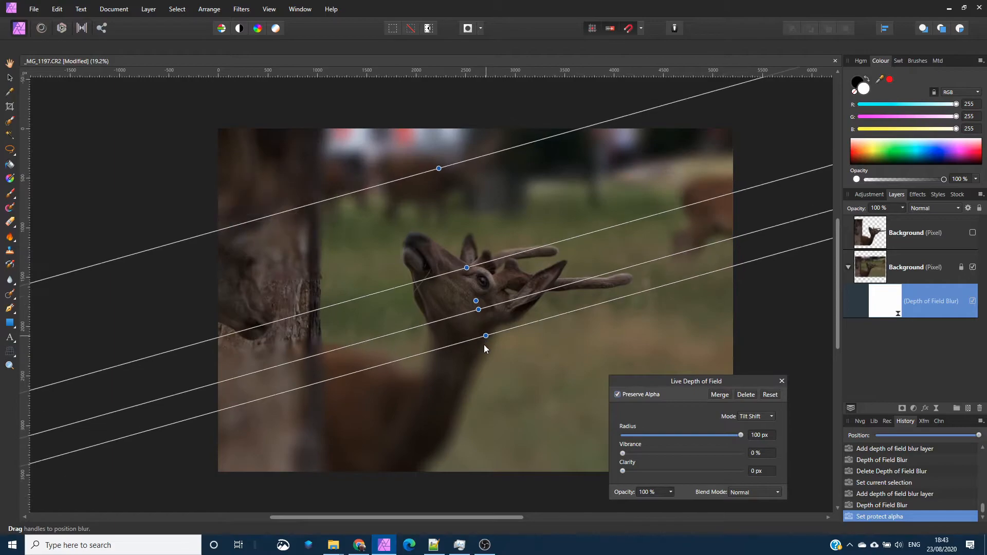
pyautogui.moveTo(484, 335); pyautogui.dragTo(429, 392)
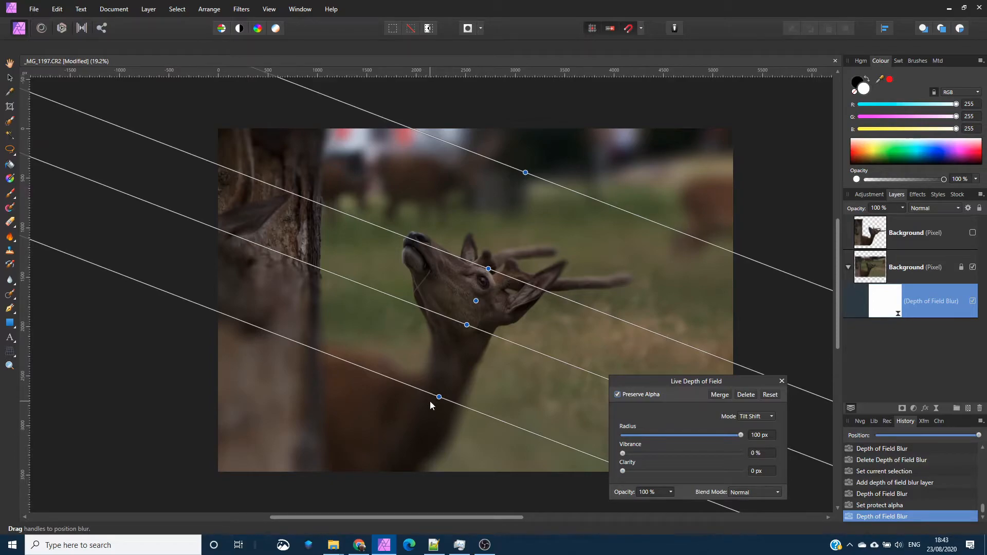
pyautogui.moveTo(436, 410)
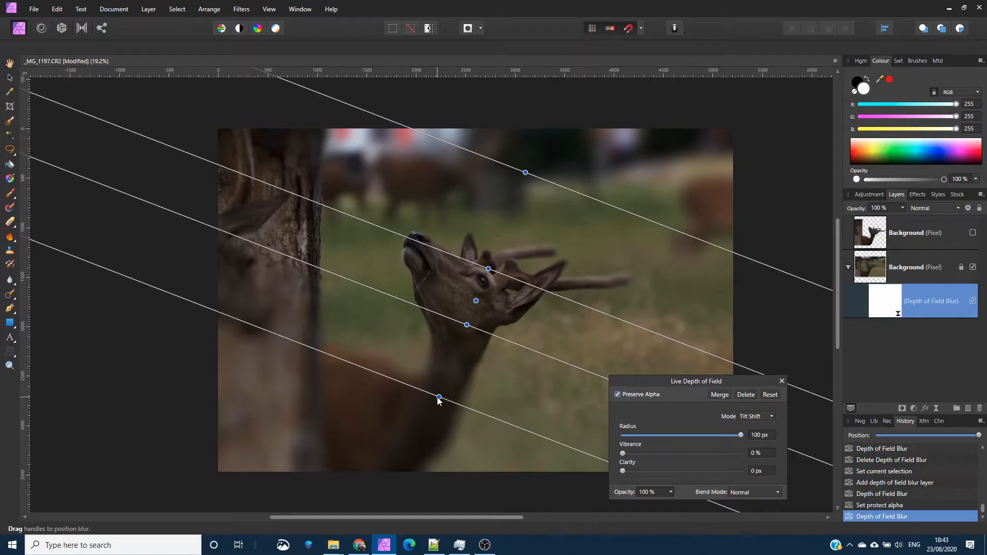
pyautogui.moveTo(438, 399); pyautogui.dragTo(391, 509)
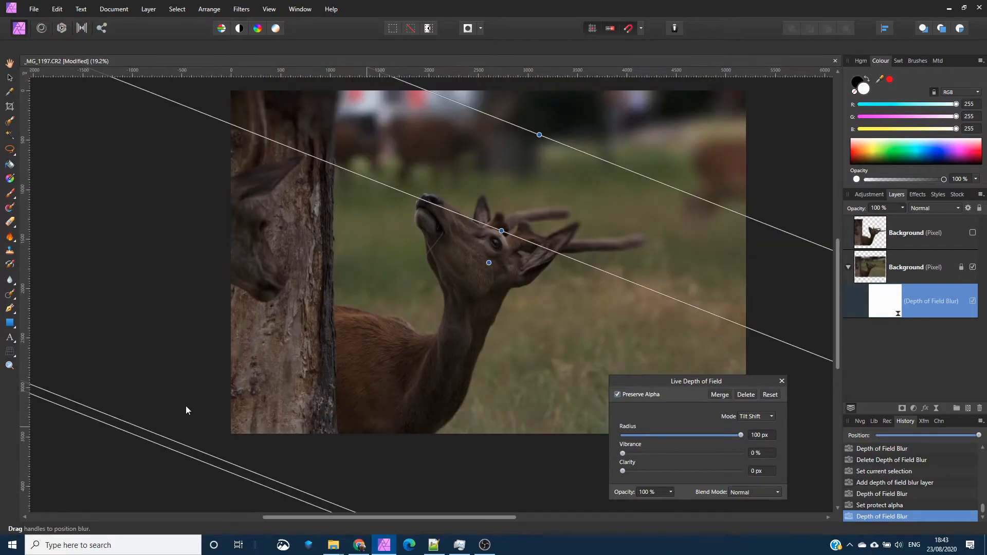
pyautogui.moveTo(384, 407)
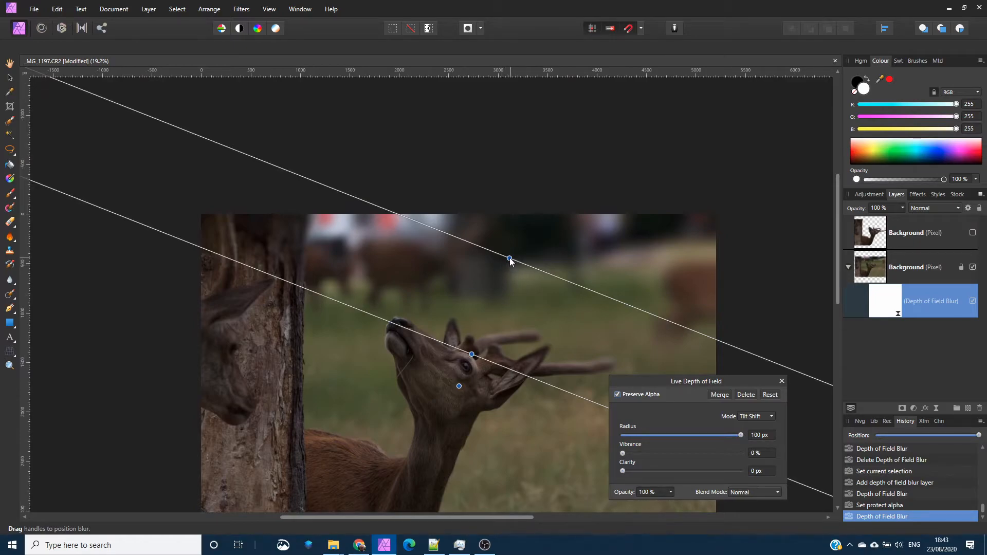
pyautogui.moveTo(509, 258); pyautogui.dragTo(549, 151)
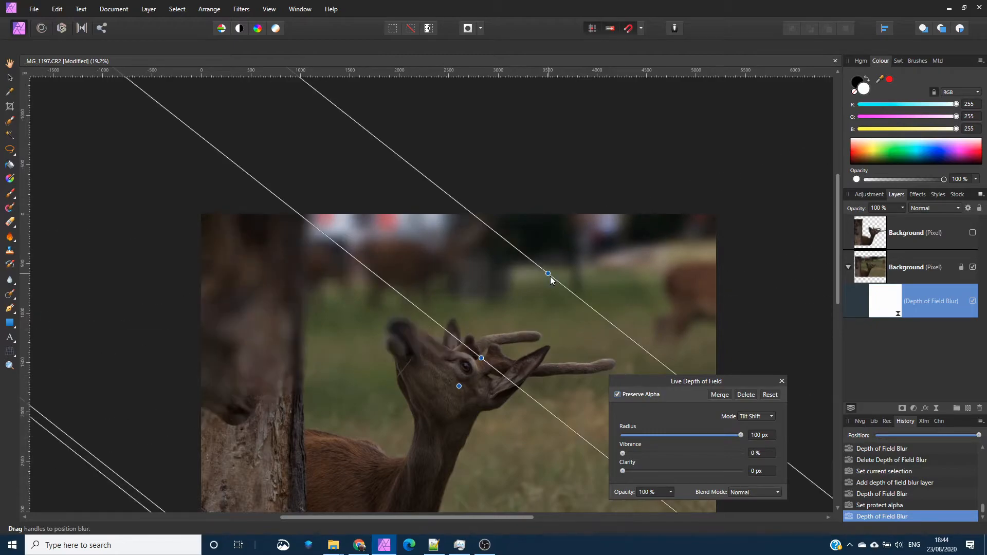
pyautogui.moveTo(549, 274); pyautogui.dragTo(473, 316)
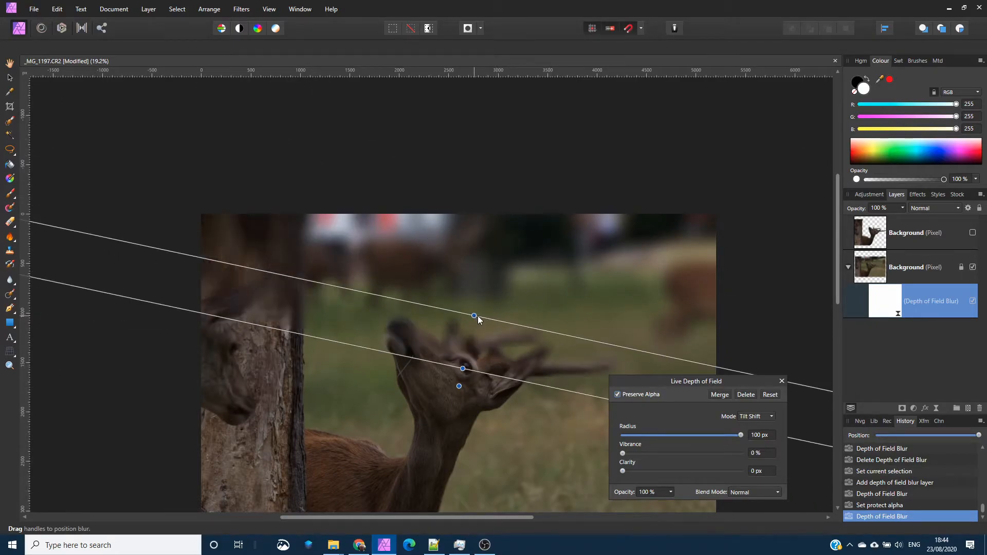
pyautogui.moveTo(473, 316); pyautogui.dragTo(466, 297)
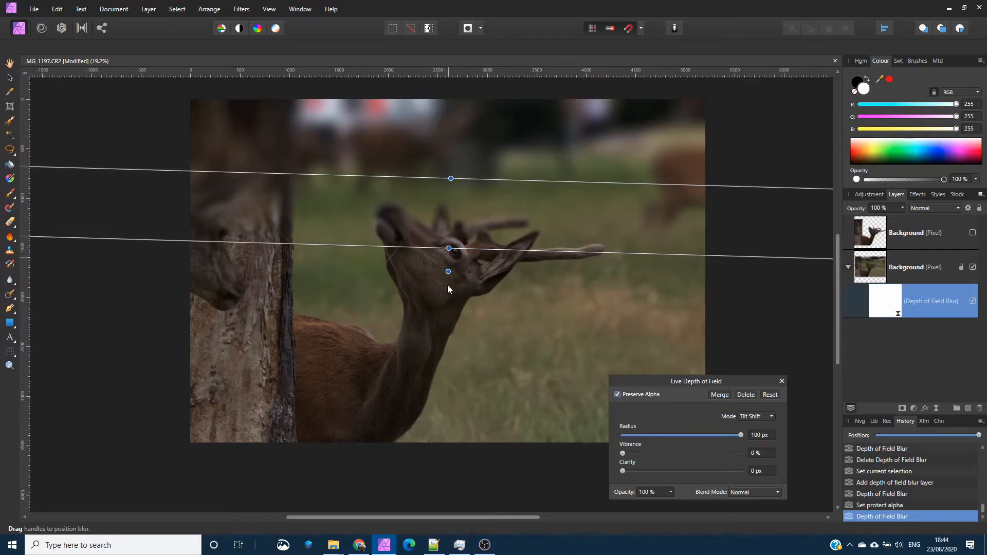
# Move the level focus band down onto the deer's neck and adjust its upper and lower edges.
pyautogui.moveTo(447, 271); pyautogui.dragTo(452, 309)
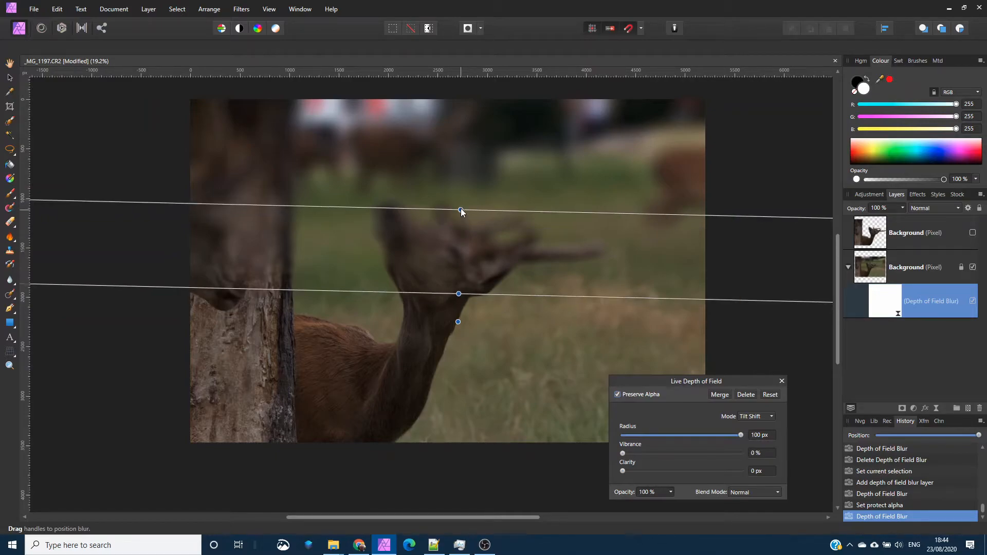
pyautogui.moveTo(461, 211); pyautogui.dragTo(460, 189)
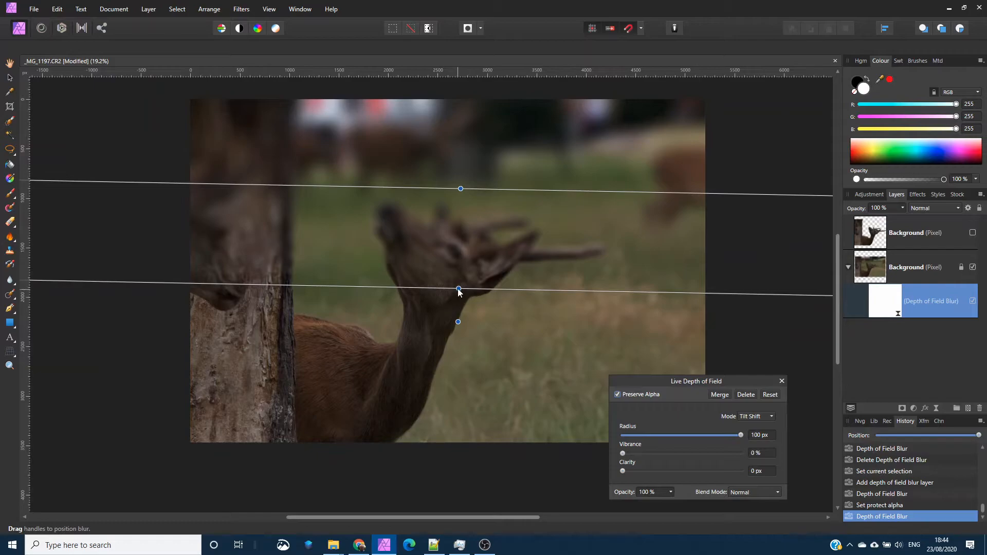
pyautogui.moveTo(458, 290); pyautogui.dragTo(457, 315)
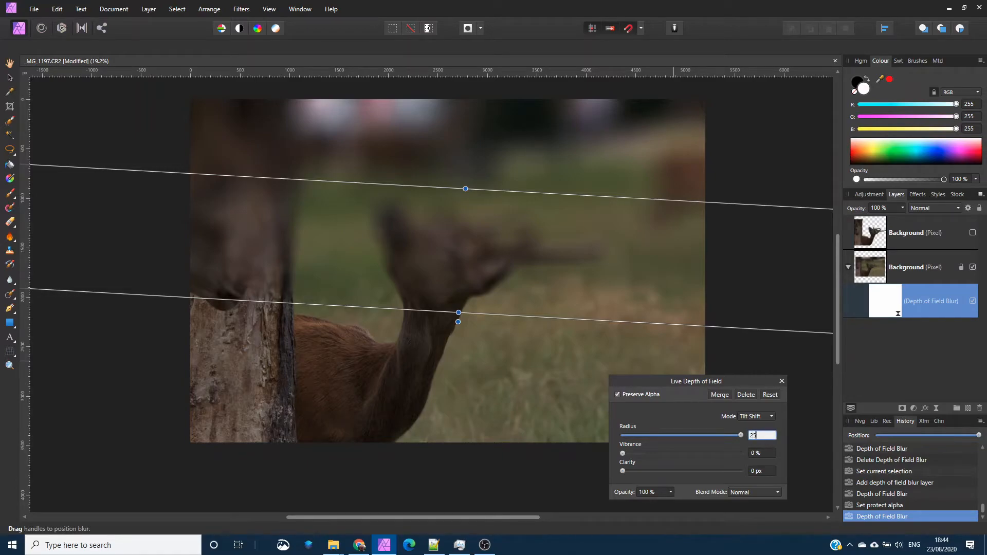
# Set the tilt-shift blur radius to 256 px.
pyautogui.write('256')
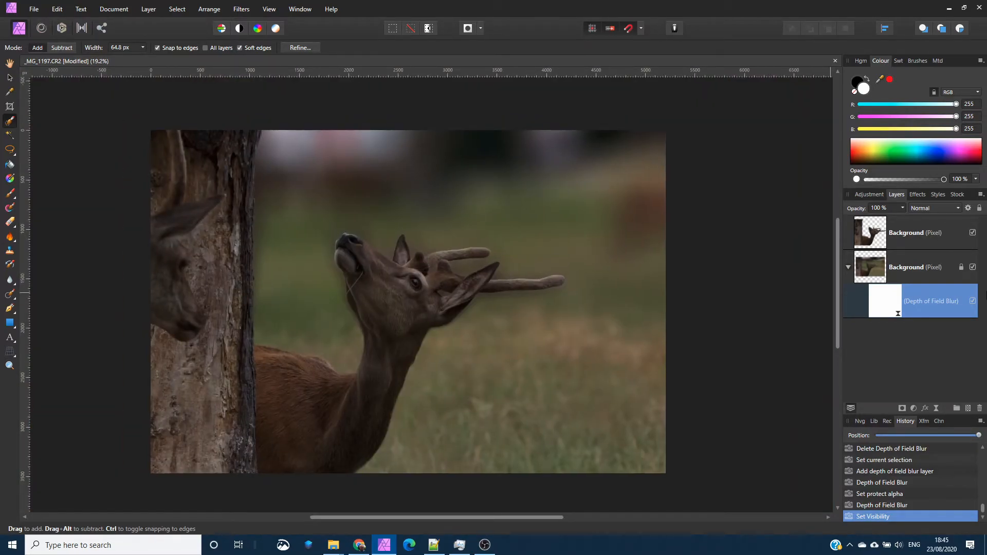
# Hide the cutout and blur layers and inpaint the deer's neck, back and body out of the background.
pyautogui.click(915, 267)
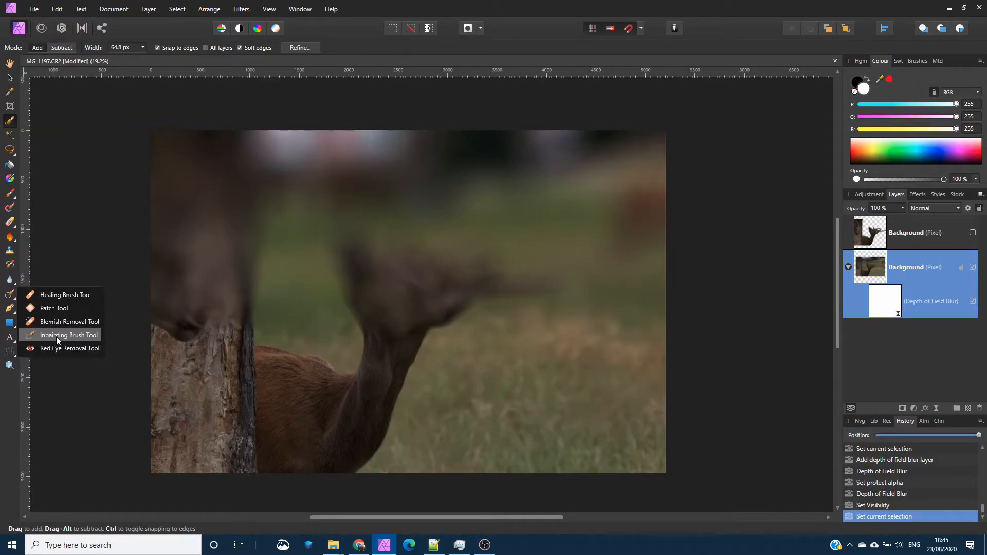
pyautogui.click(71, 334)
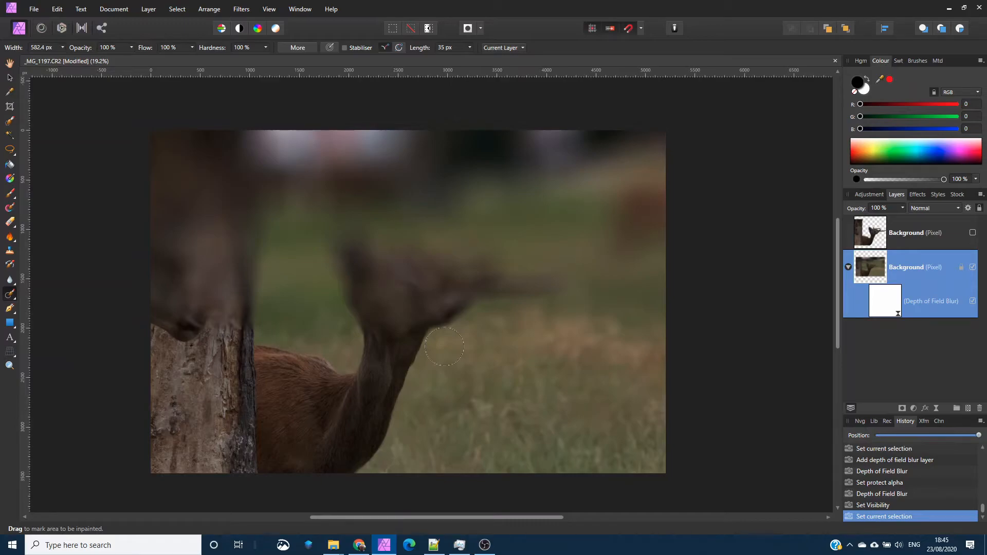
pyautogui.moveTo(548, 287)
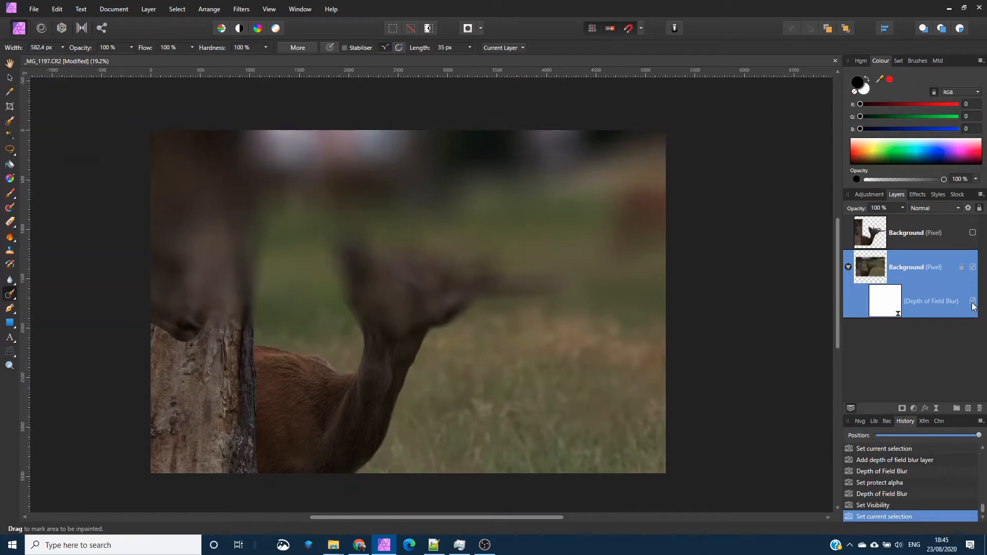
pyautogui.moveTo(478, 296); pyautogui.dragTo(567, 293)
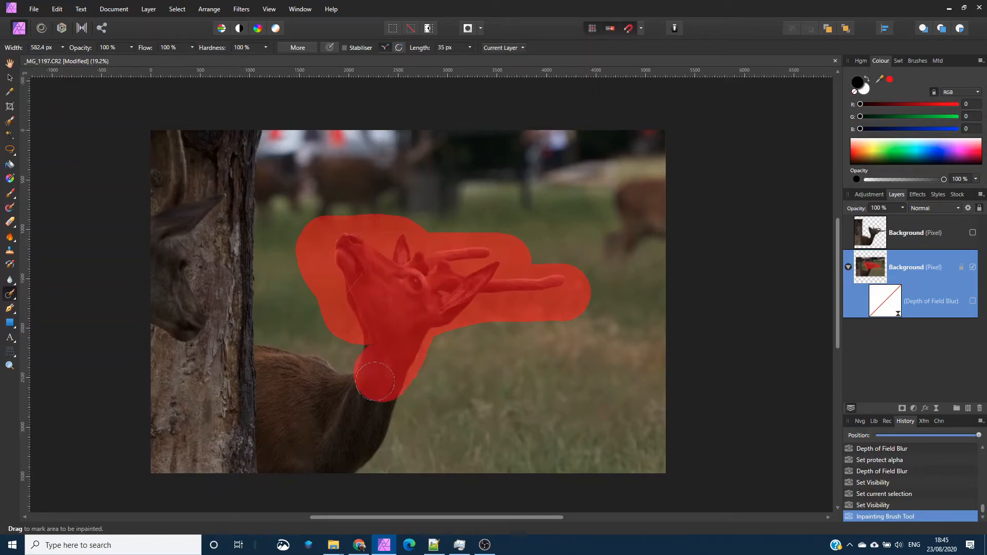
pyautogui.moveTo(374, 381); pyautogui.dragTo(375, 415)
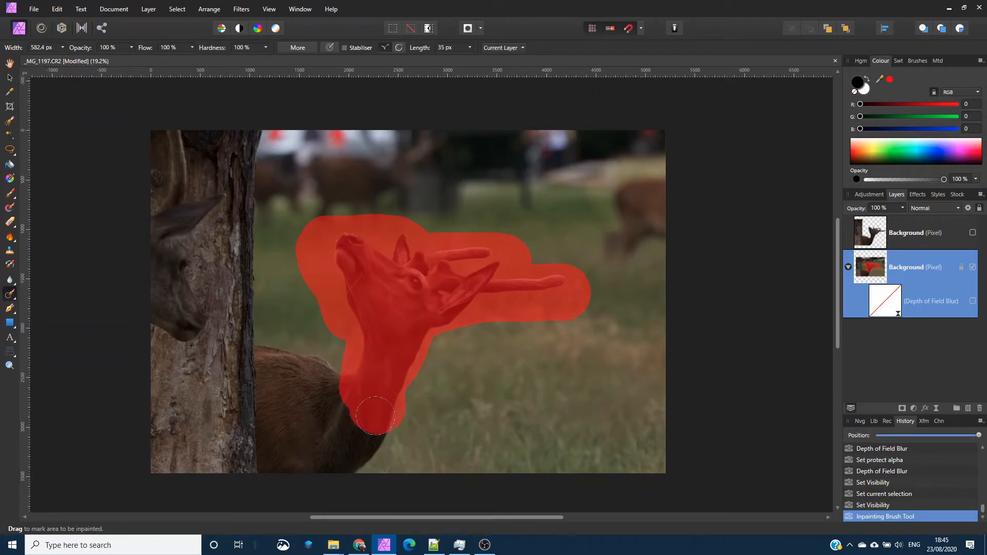
pyautogui.moveTo(376, 416); pyautogui.dragTo(291, 353)
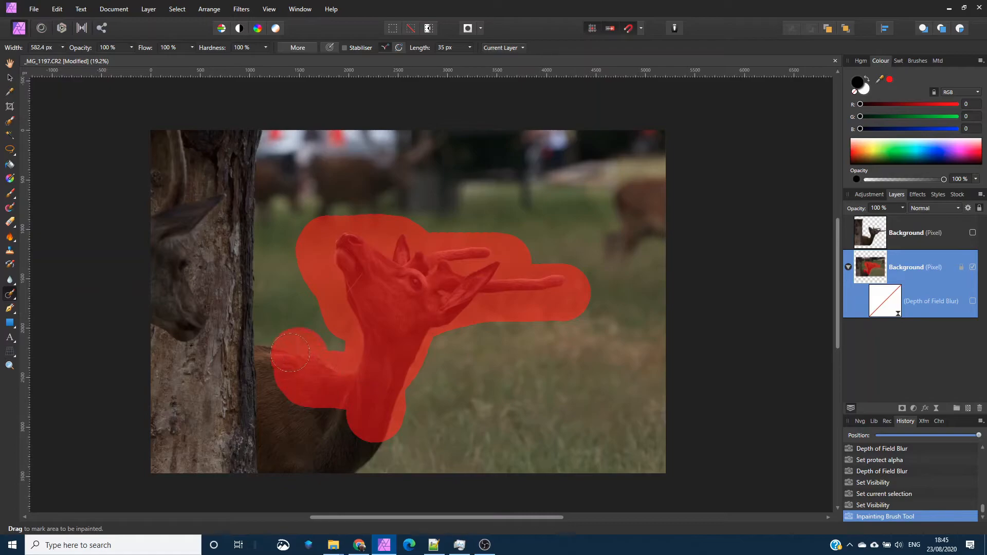
pyautogui.moveTo(290, 353); pyautogui.dragTo(359, 459)
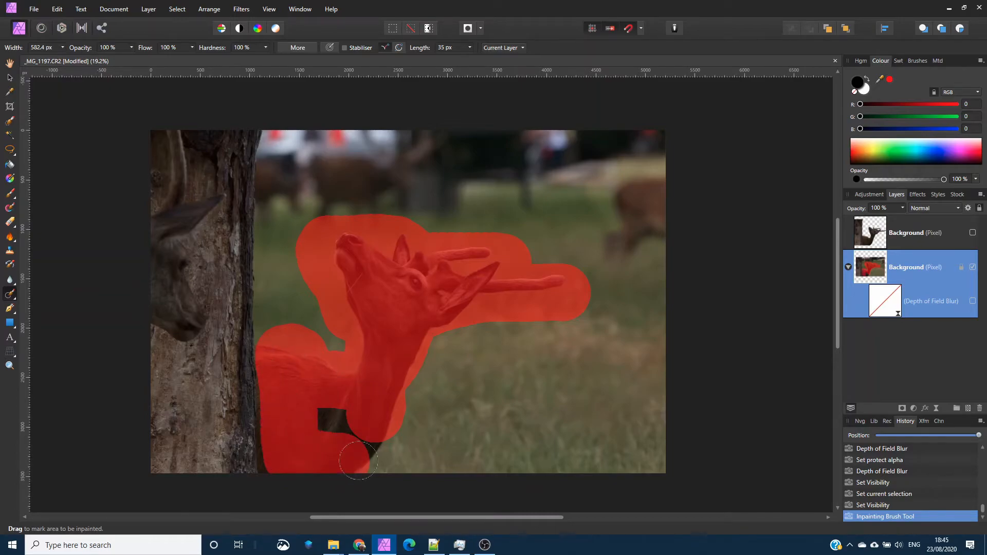
pyautogui.moveTo(359, 463); pyautogui.dragTo(519, 425)
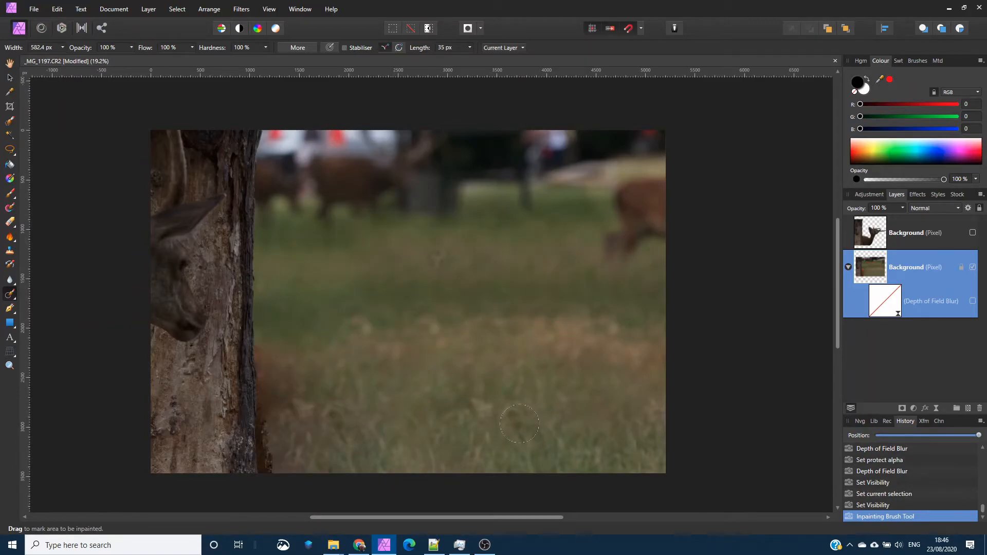
pyautogui.moveTo(285, 204)
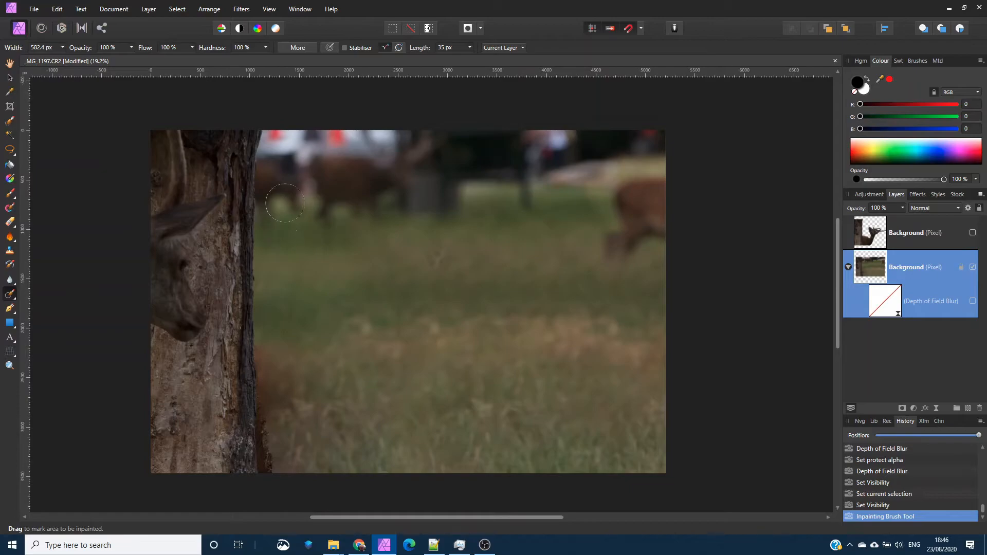
pyautogui.moveTo(165, 147)
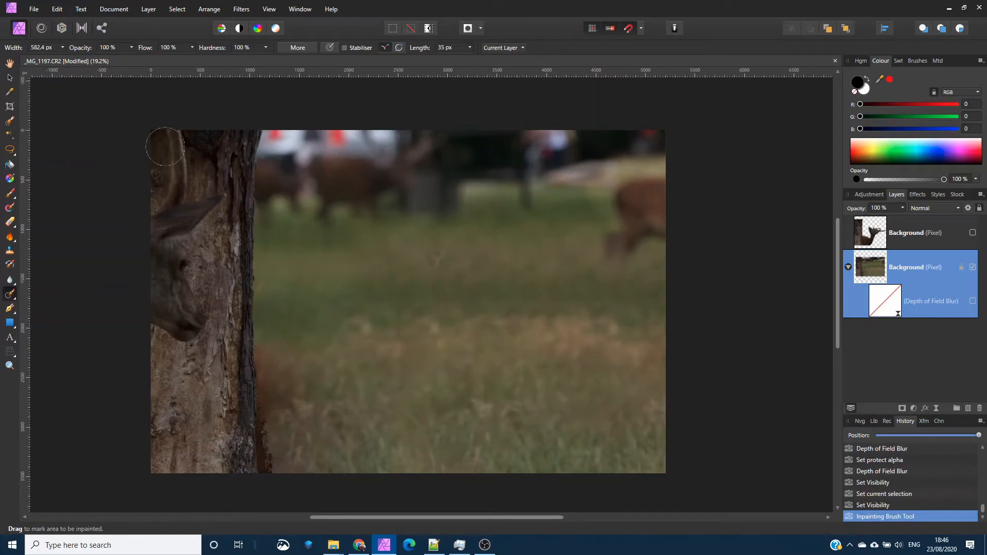
# Inpaint the tree top, upper trunk and peeking deer head down to the stump.
pyautogui.moveTo(164, 146); pyautogui.dragTo(265, 206)
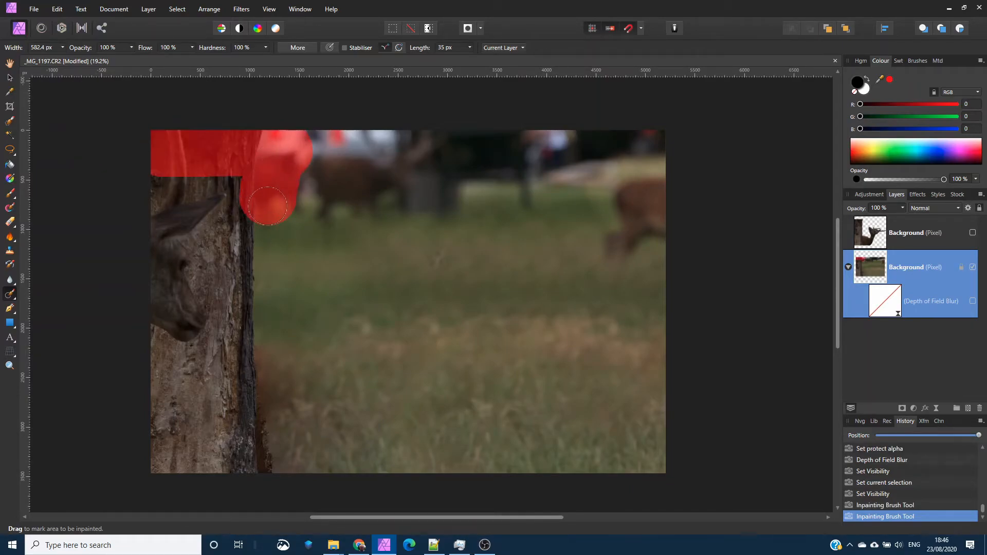
pyautogui.moveTo(268, 208); pyautogui.dragTo(255, 192)
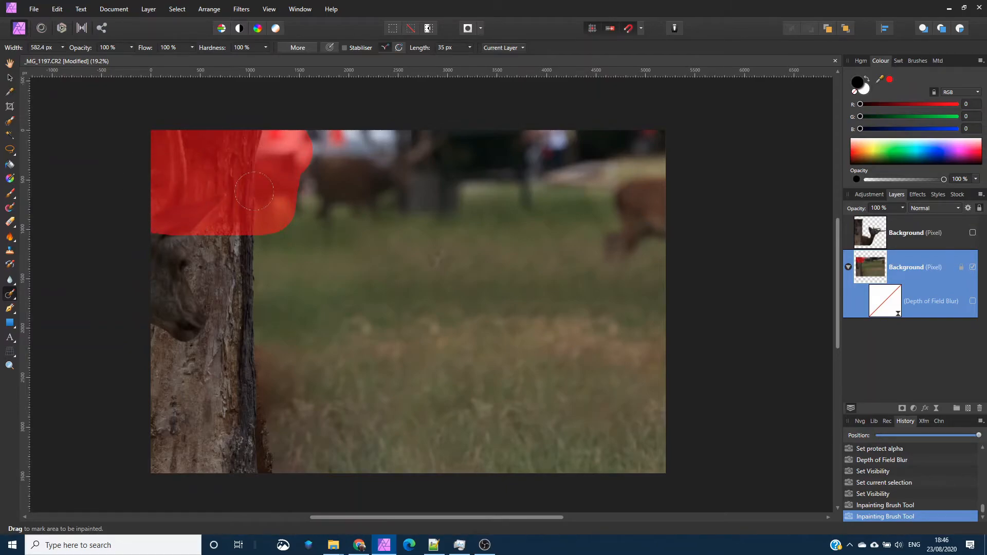
pyautogui.moveTo(254, 191); pyautogui.dragTo(440, 237)
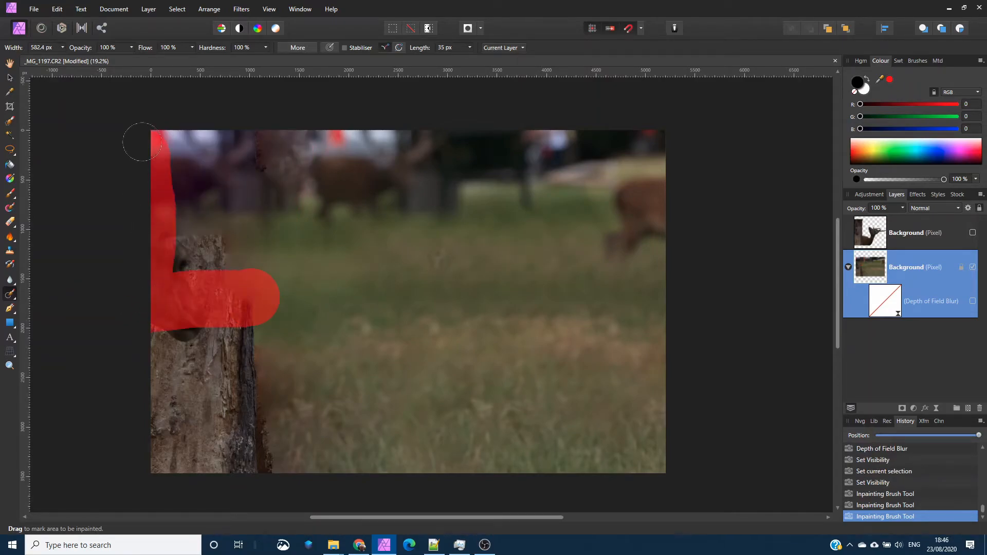
pyautogui.moveTo(141, 142); pyautogui.dragTo(221, 286)
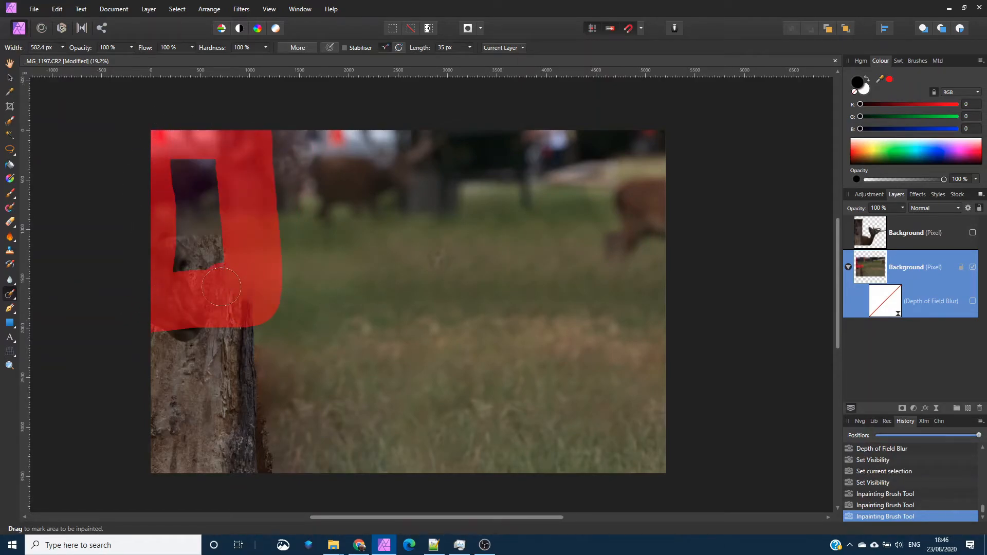
pyautogui.moveTo(220, 288); pyautogui.dragTo(271, 276)
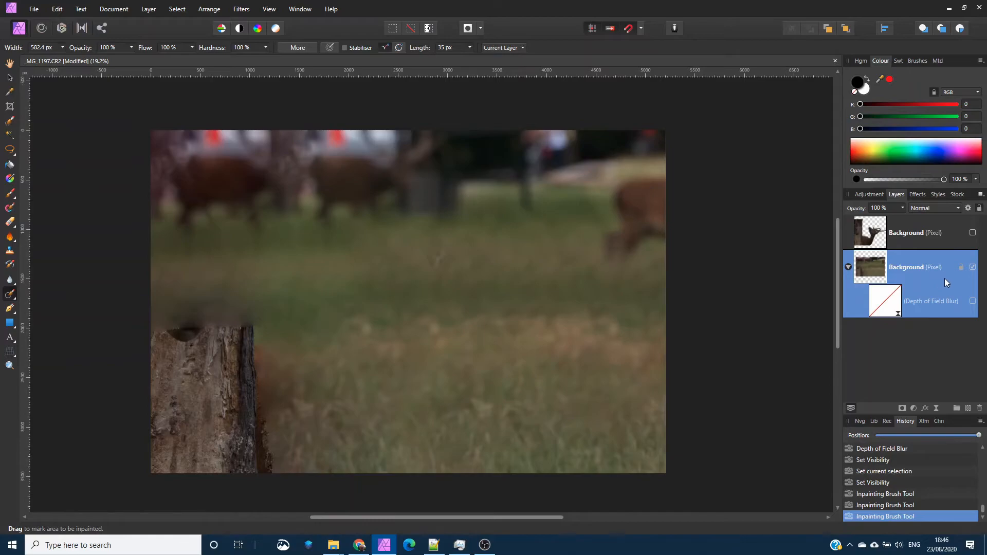
pyautogui.click(973, 301)
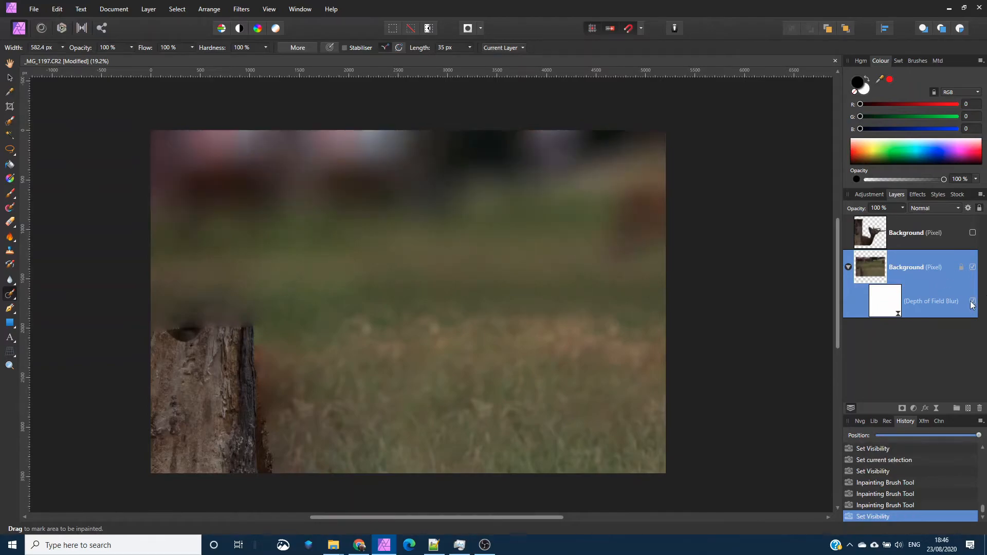
pyautogui.click(972, 233)
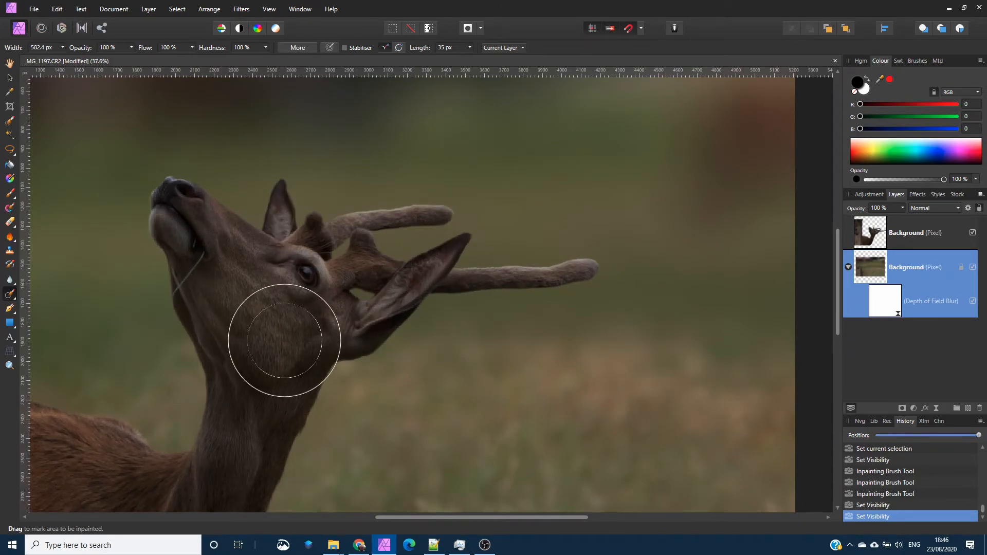
pyautogui.scroll(-3)
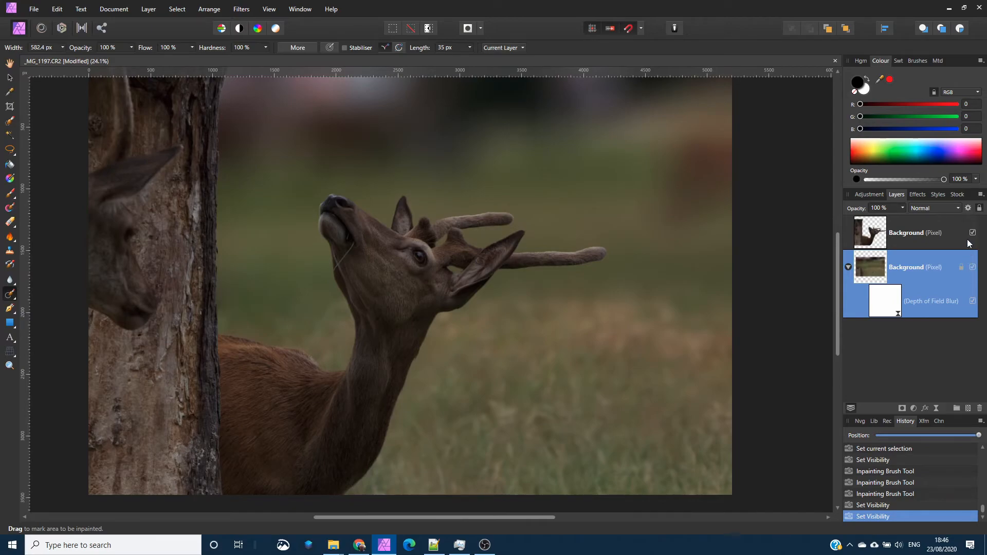
pyautogui.click(974, 232)
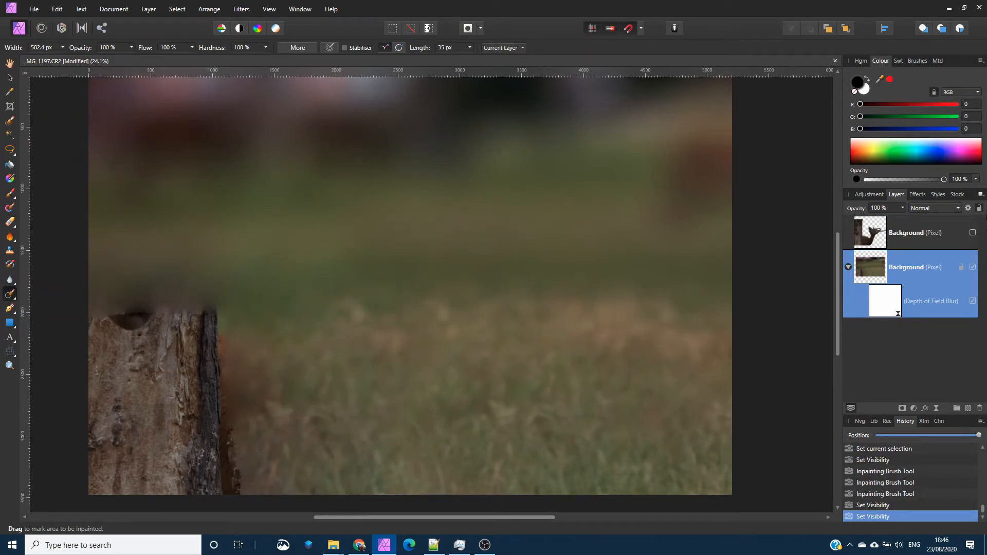
pyautogui.click(972, 233)
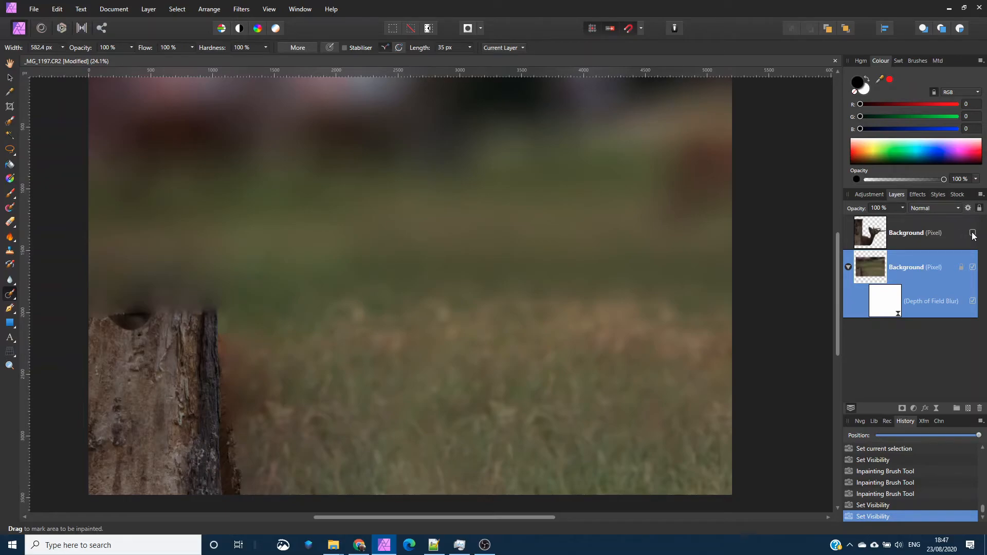
pyautogui.click(973, 232)
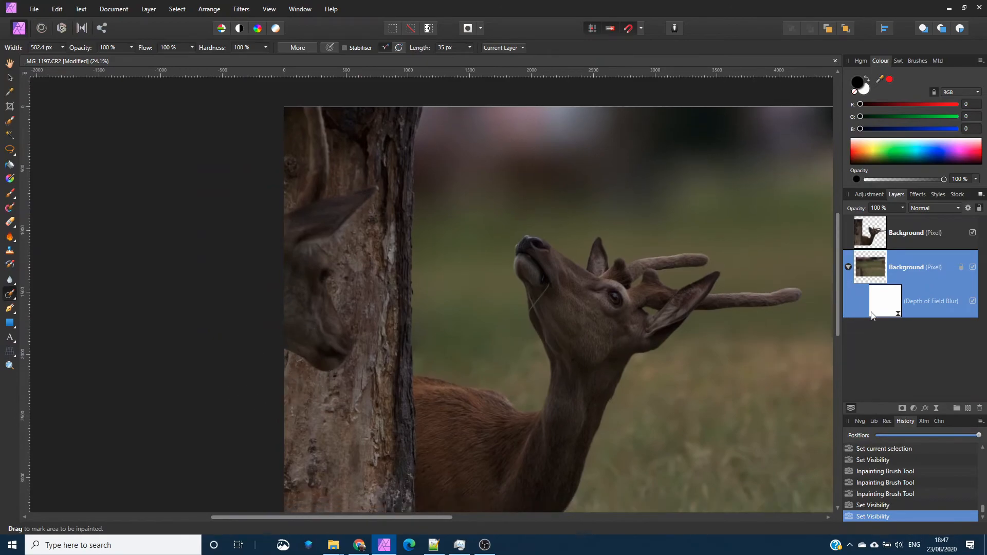
# On the deer cutout layer, inpaint the ghost deer head and dark patch off the trunk.
pyautogui.click(913, 232)
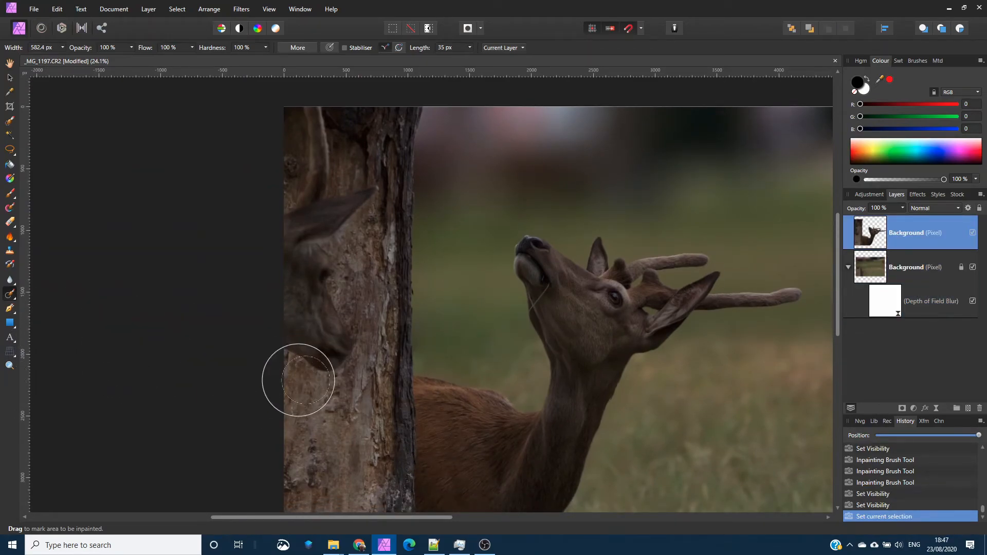
pyautogui.moveTo(299, 381); pyautogui.dragTo(308, 330)
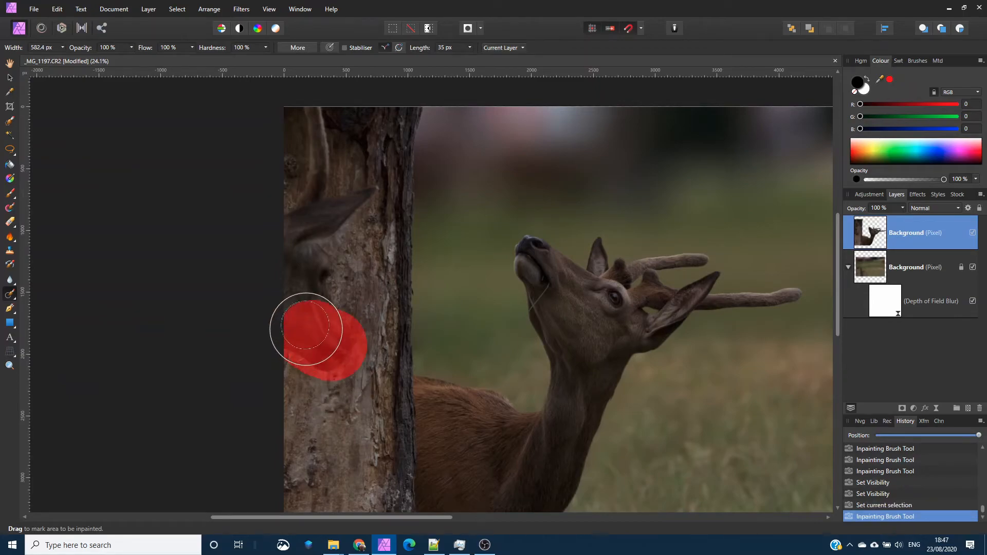
pyautogui.moveTo(307, 333); pyautogui.dragTo(352, 191)
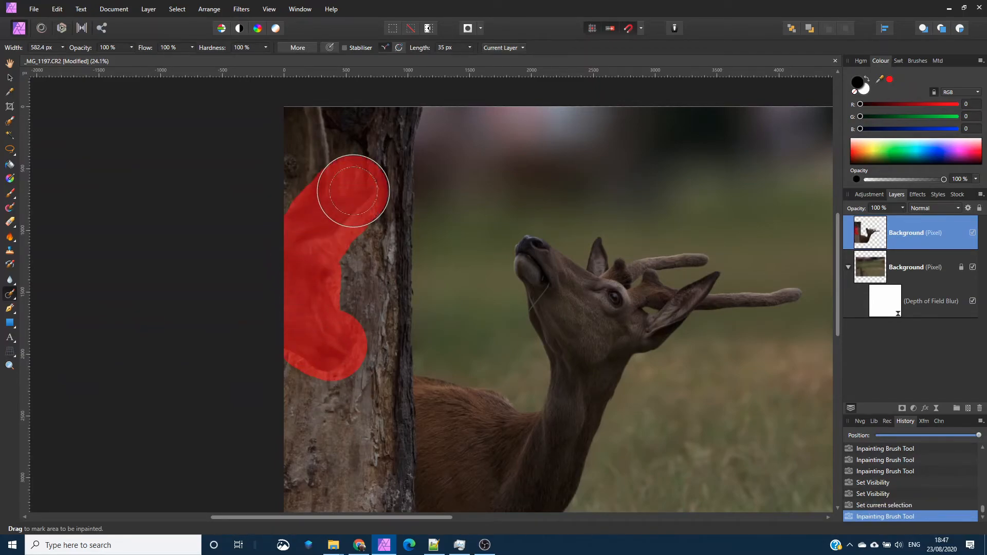
pyautogui.moveTo(353, 193); pyautogui.dragTo(333, 460)
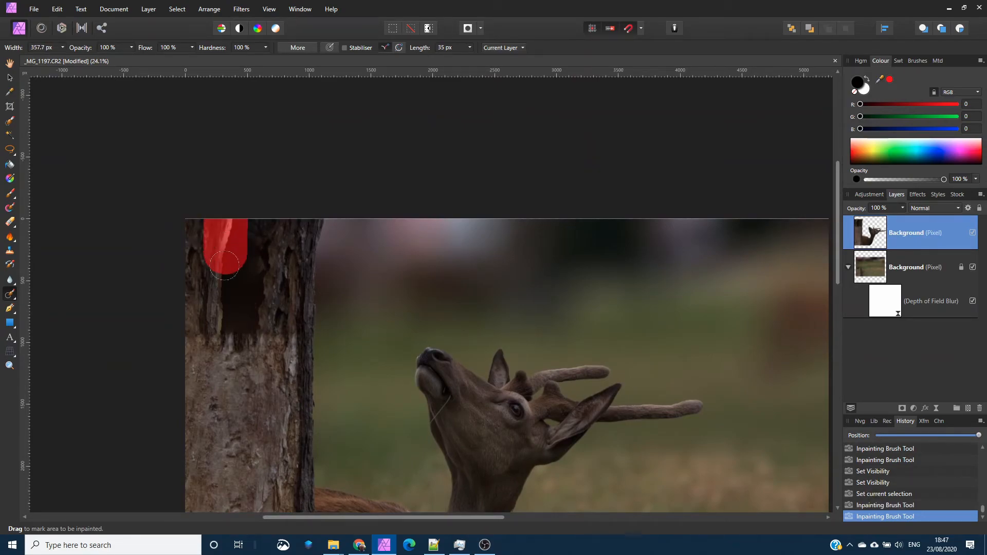
pyautogui.moveTo(226, 265); pyautogui.dragTo(249, 371)
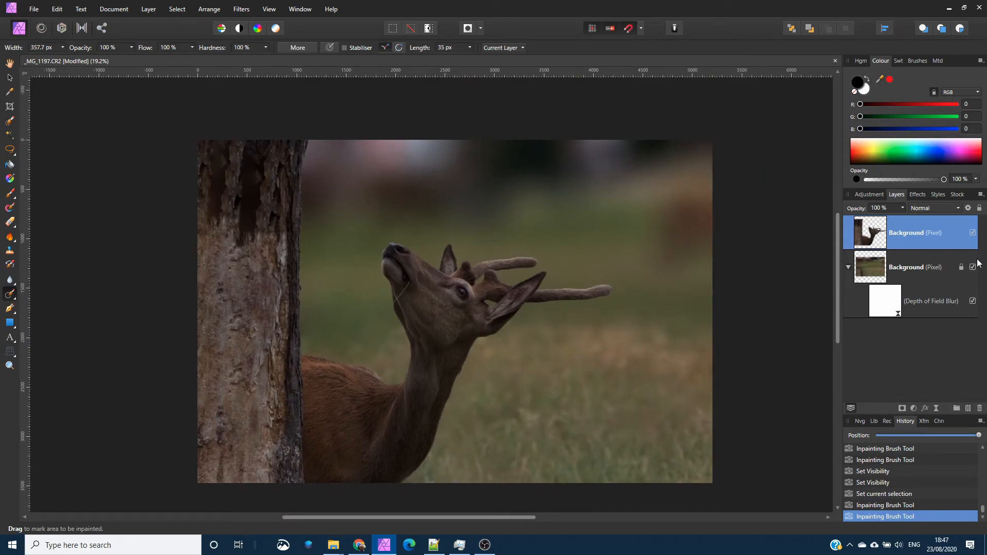
# Reopen the Depth of Field blur and set its focus band level across the deer's head and neck.
pyautogui.click(931, 301)
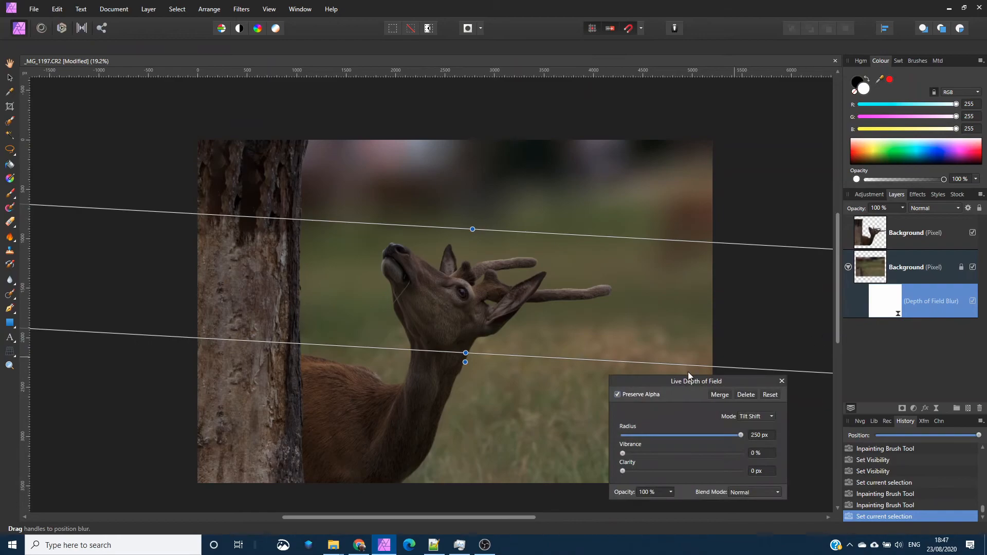
pyautogui.moveTo(466, 354)
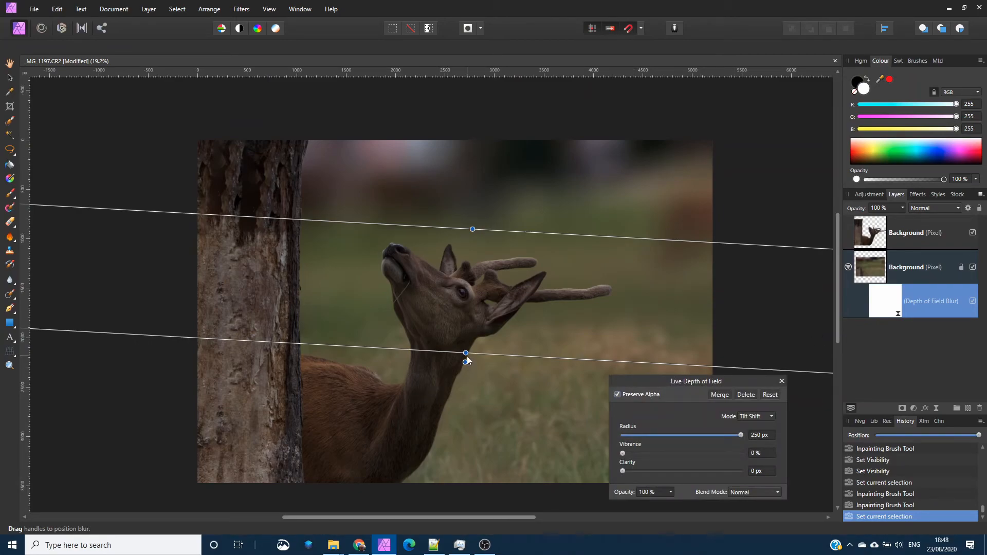
pyautogui.moveTo(466, 352); pyautogui.dragTo(468, 379)
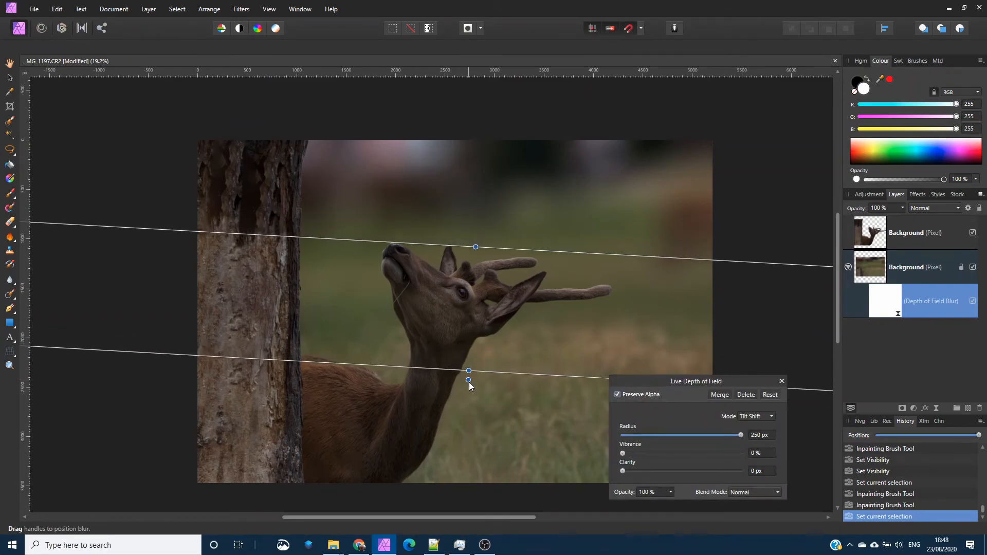
pyautogui.moveTo(469, 371); pyautogui.dragTo(469, 449)
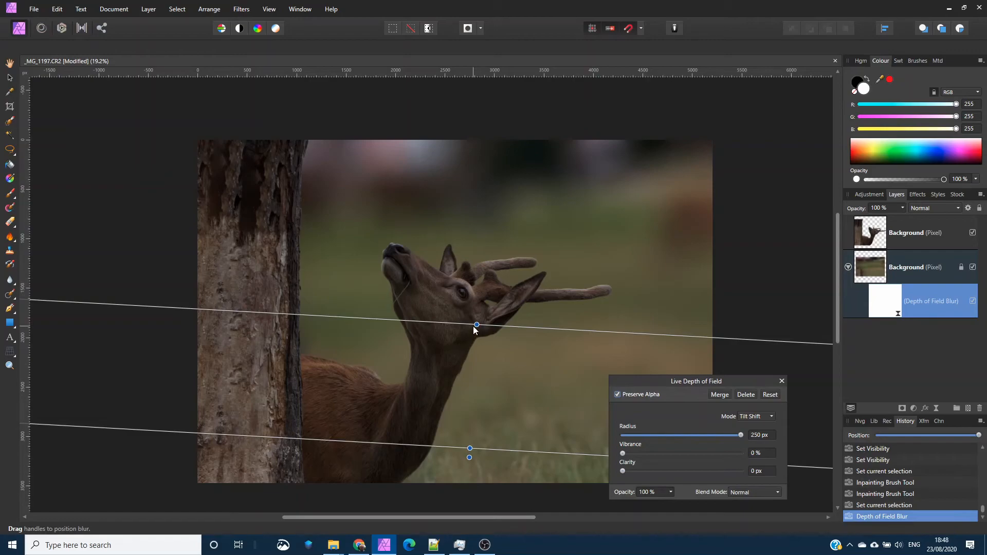
pyautogui.moveTo(476, 326); pyautogui.dragTo(478, 322)
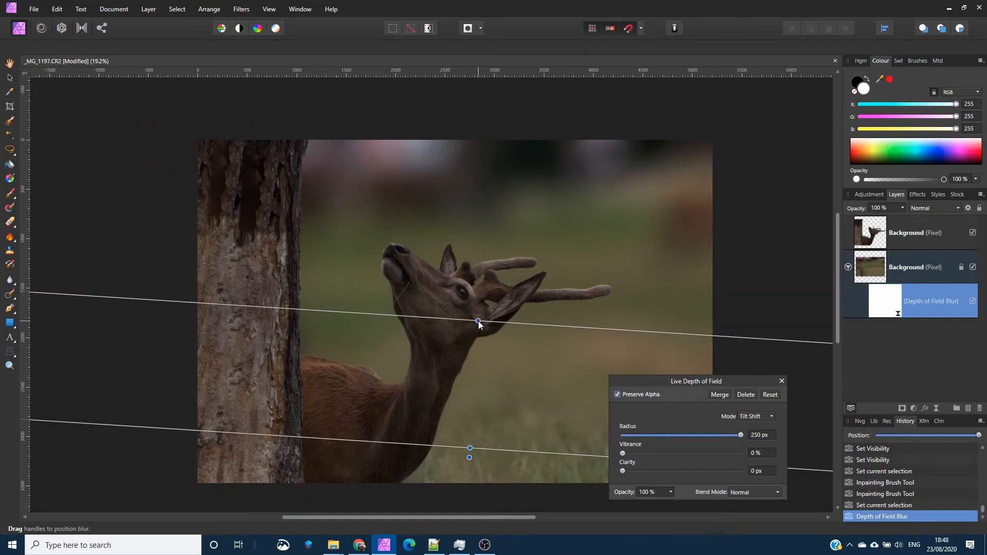
pyautogui.moveTo(478, 321); pyautogui.dragTo(472, 302)
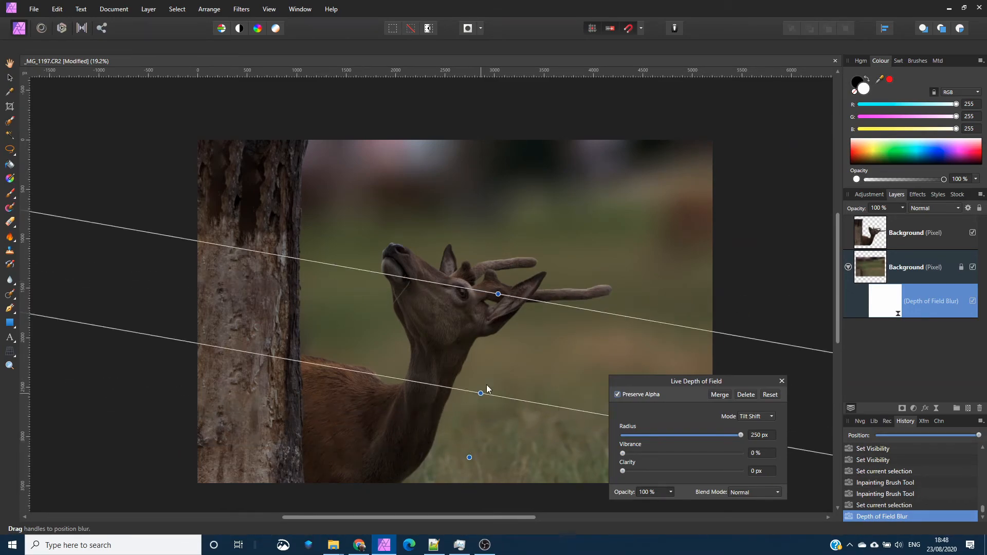
pyautogui.moveTo(498, 294); pyautogui.dragTo(508, 297)
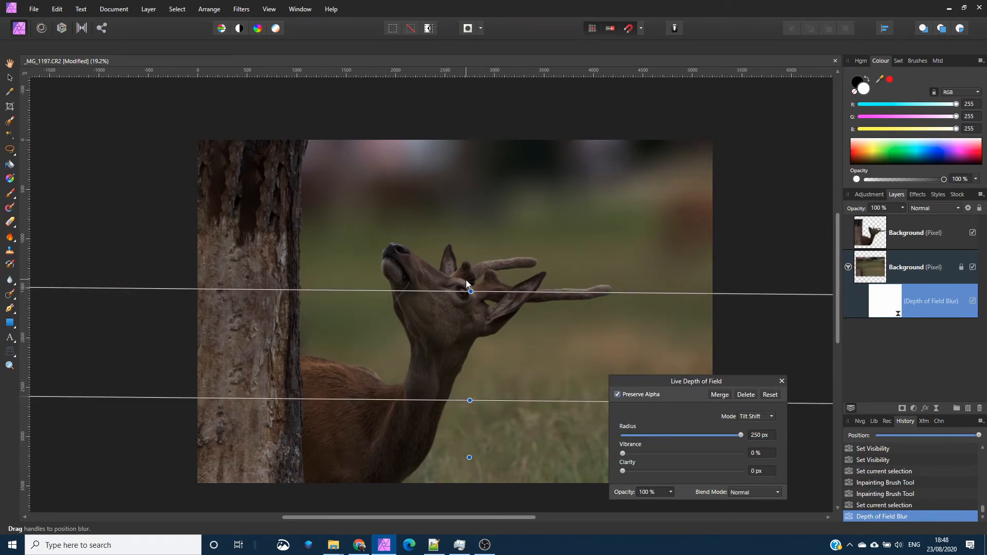
pyautogui.moveTo(469, 285); pyautogui.dragTo(468, 275)
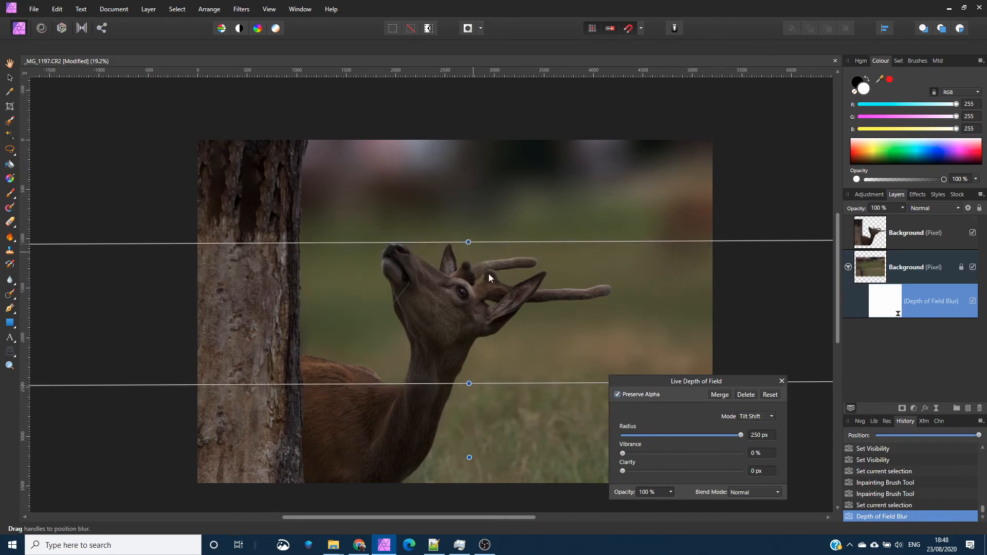
pyautogui.moveTo(784, 405)
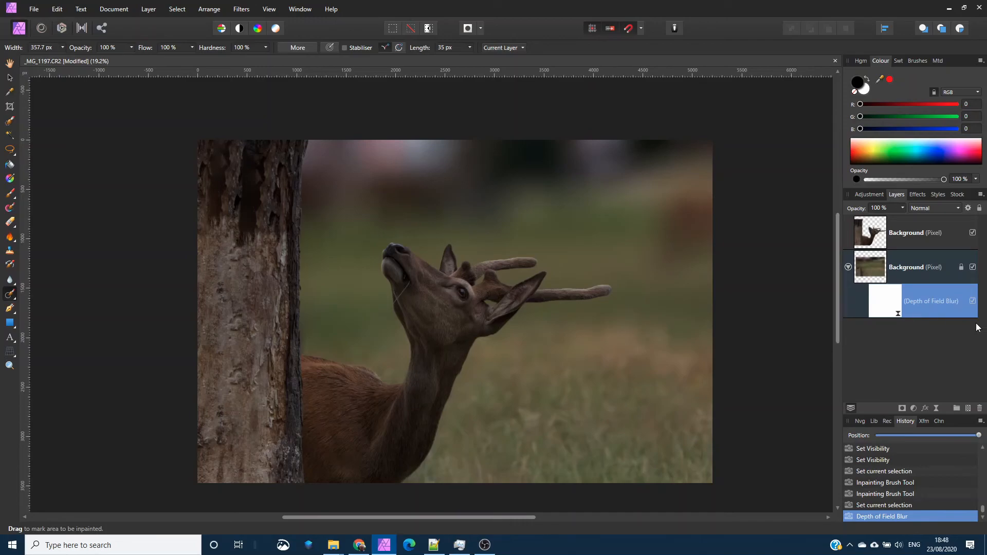
# Add an Exposure adjustment of about +0.92 above all layers and close its dialog.
pyautogui.click(917, 268)
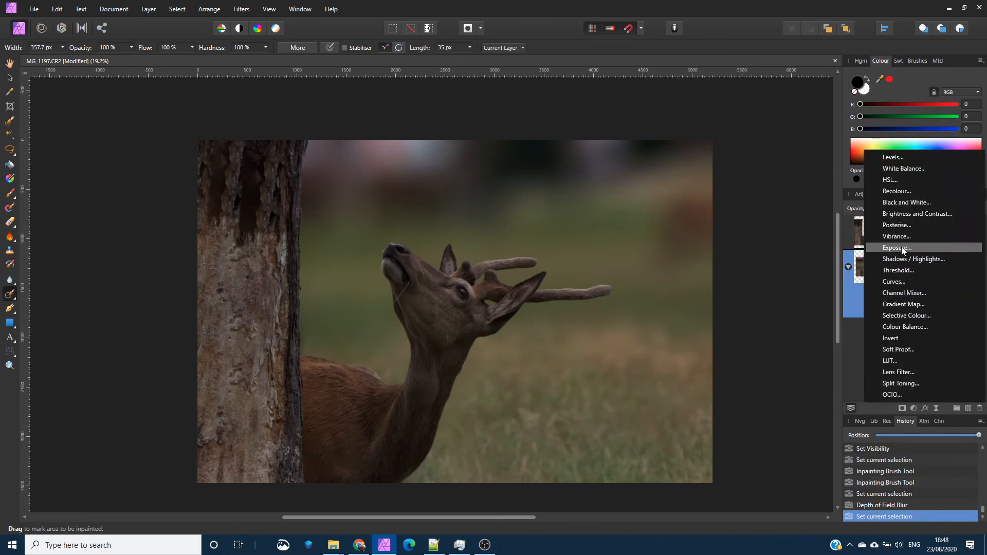
pyautogui.click(896, 248)
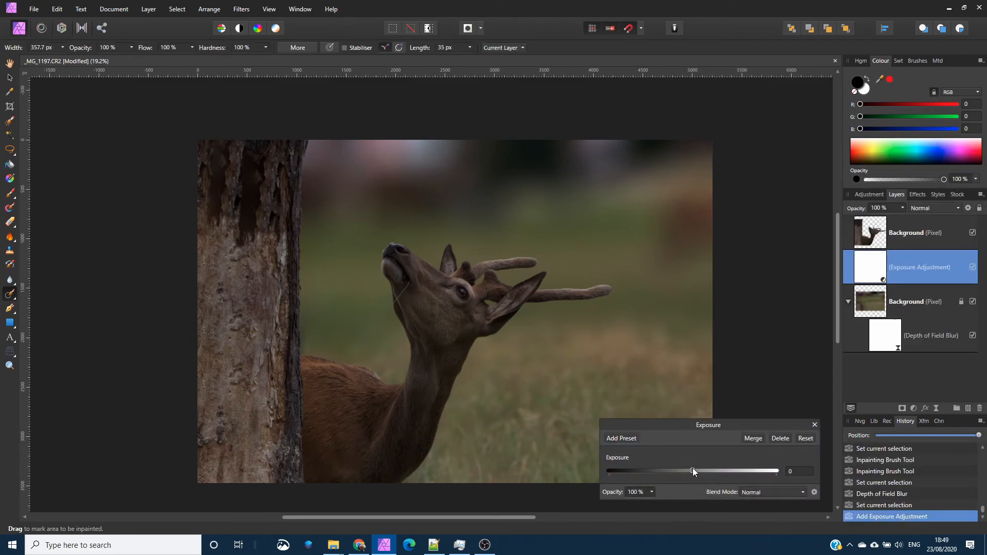
pyautogui.moveTo(692, 471); pyautogui.dragTo(697, 471)
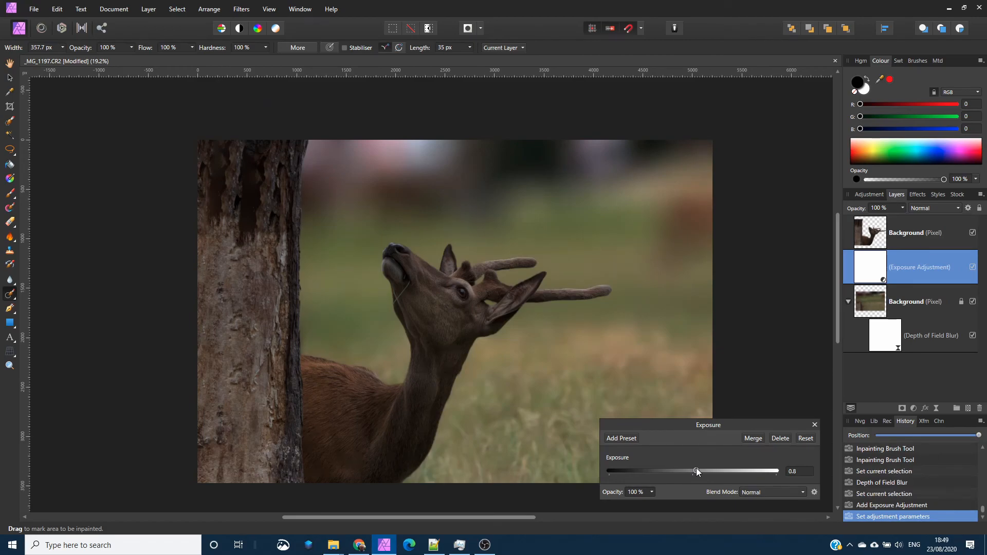
pyautogui.moveTo(697, 471); pyautogui.dragTo(702, 471)
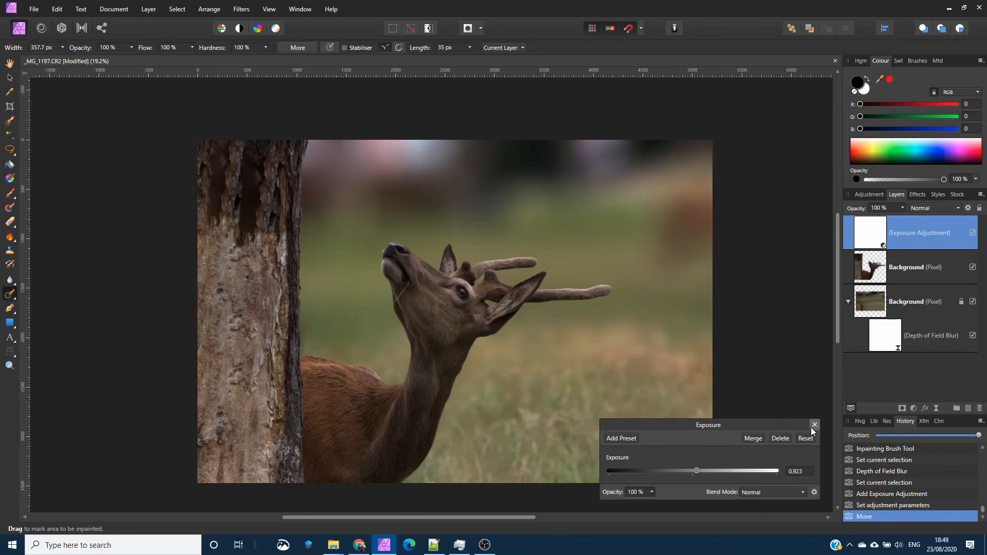
pyautogui.click(815, 425)
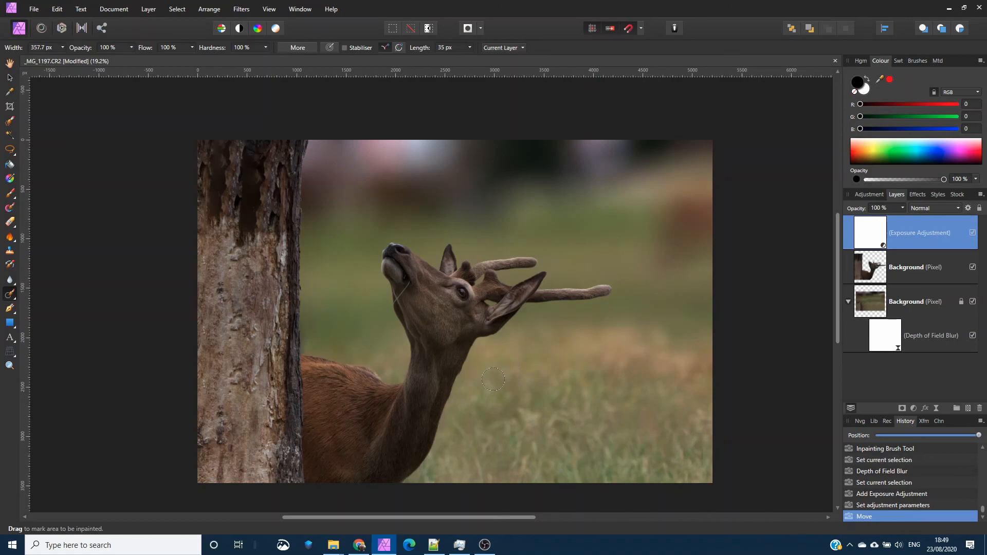